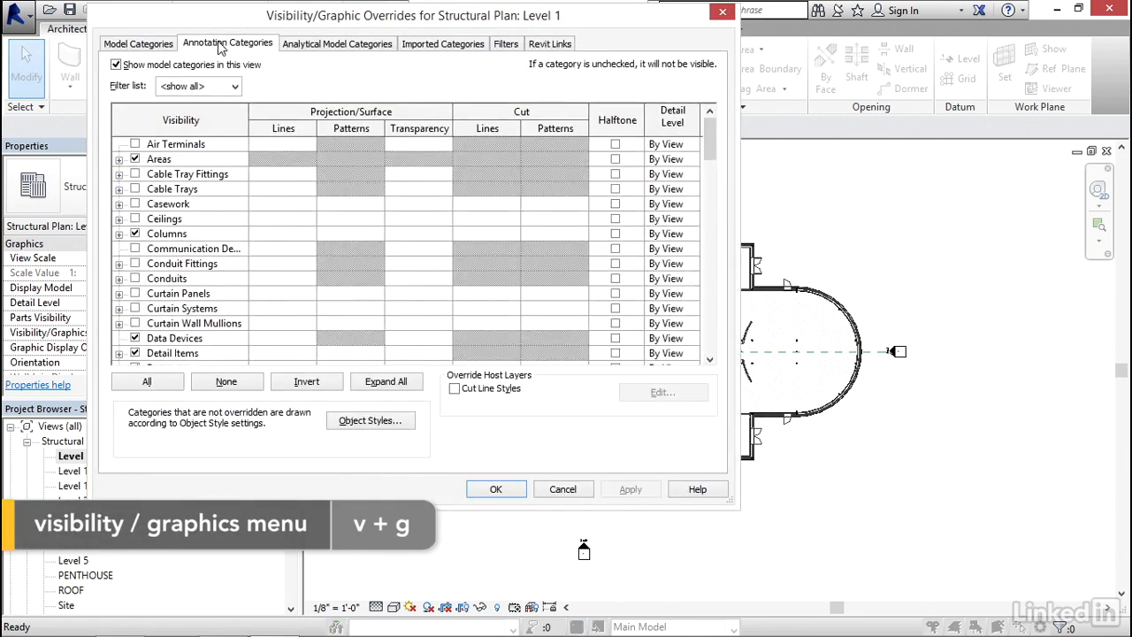
In Visibility/Graphics, turn on Grids, hide the Architectural.rvt link, and apply
{"action": "left_click", "coordinate": [227, 44]}
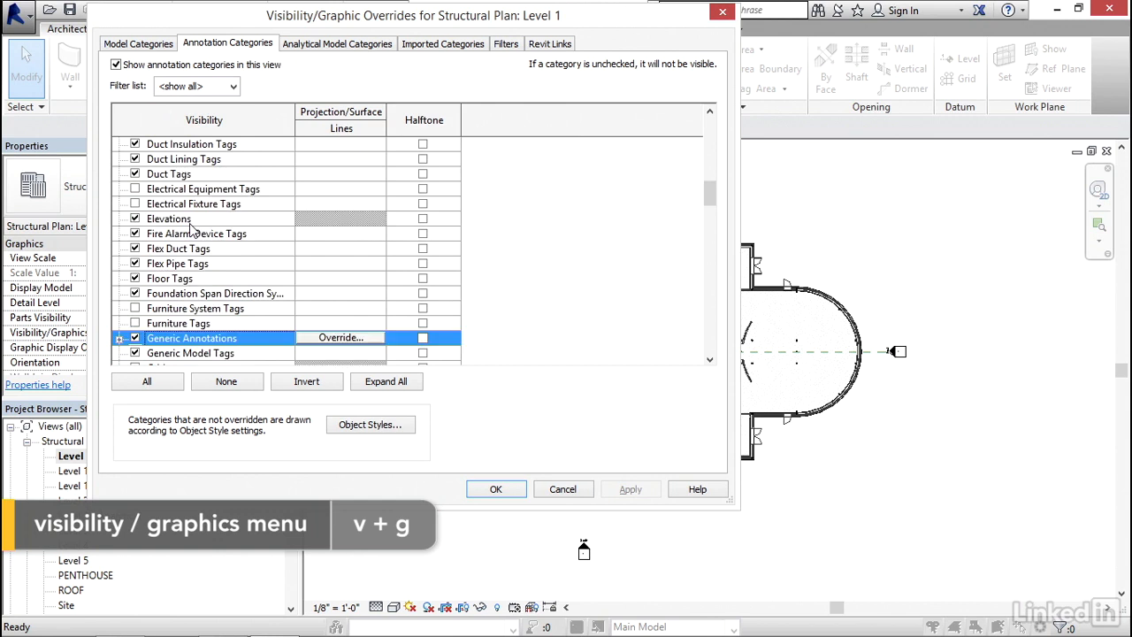
{"action": "scroll", "scroll_direction": "down", "scroll_amount": 3}
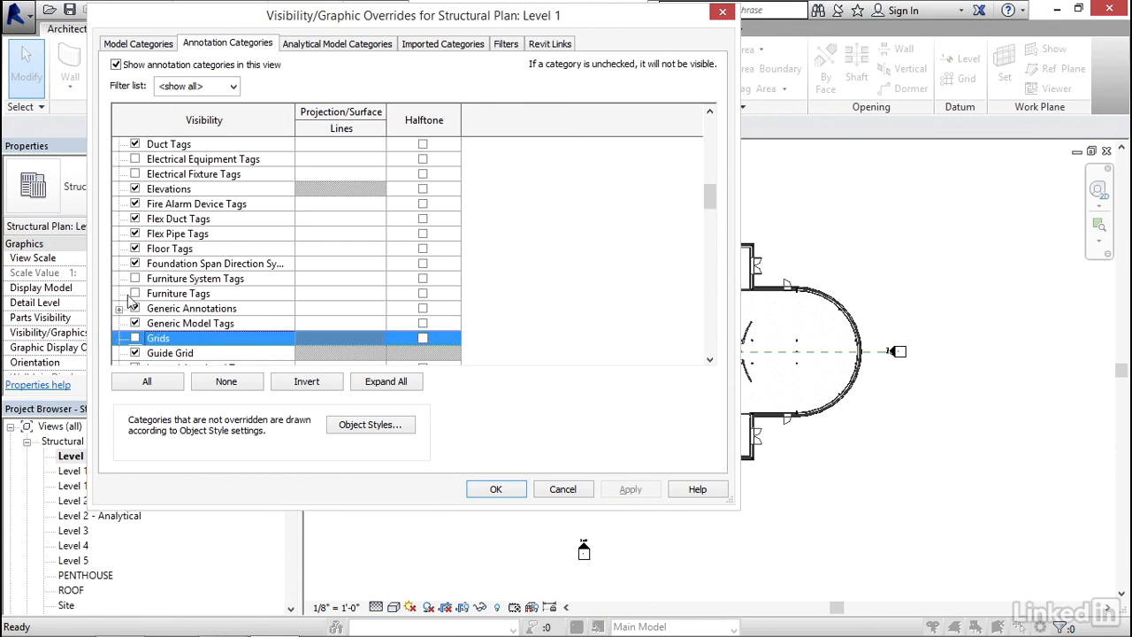
{"action": "left_click", "coordinate": [135, 338]}
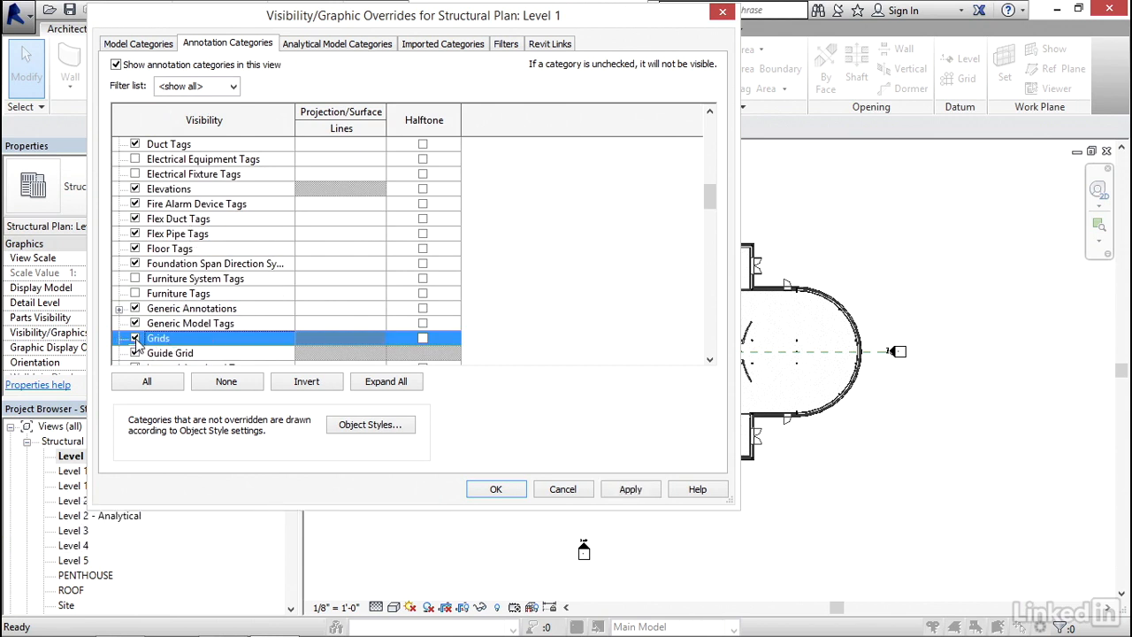
{"action": "left_click", "coordinate": [135, 352]}
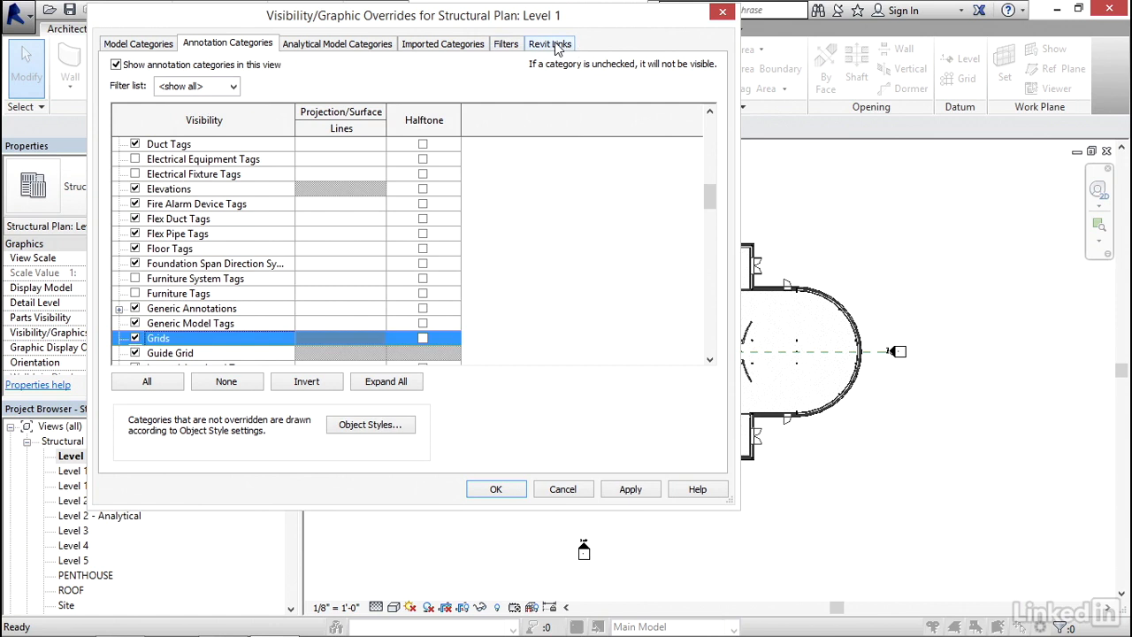
{"action": "left_click", "coordinate": [549, 43]}
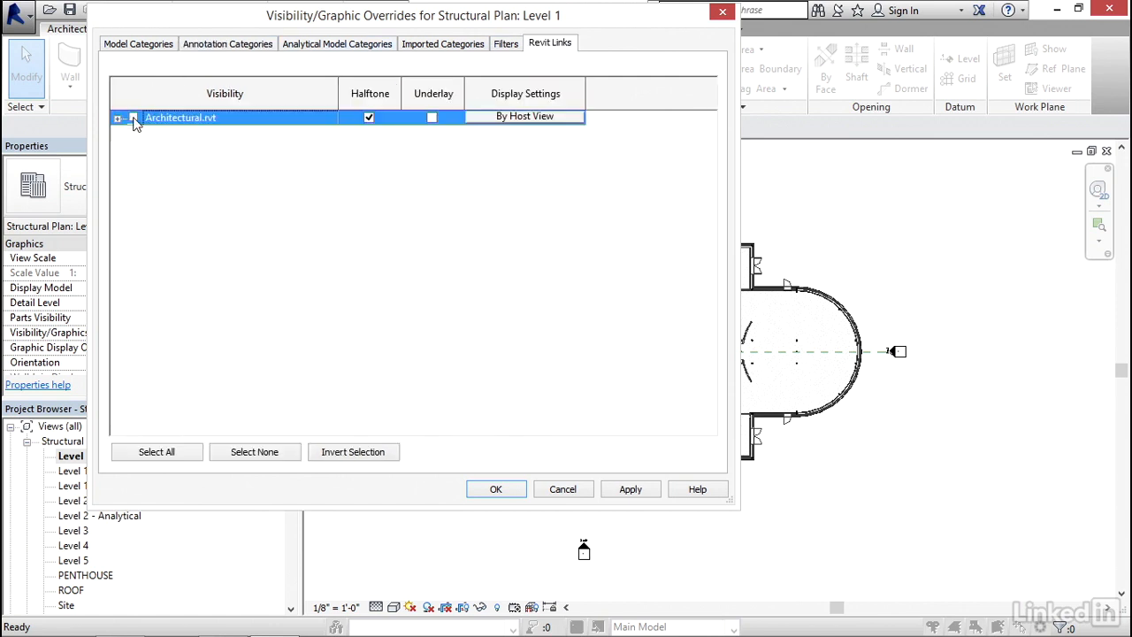
{"action": "left_click", "coordinate": [134, 118]}
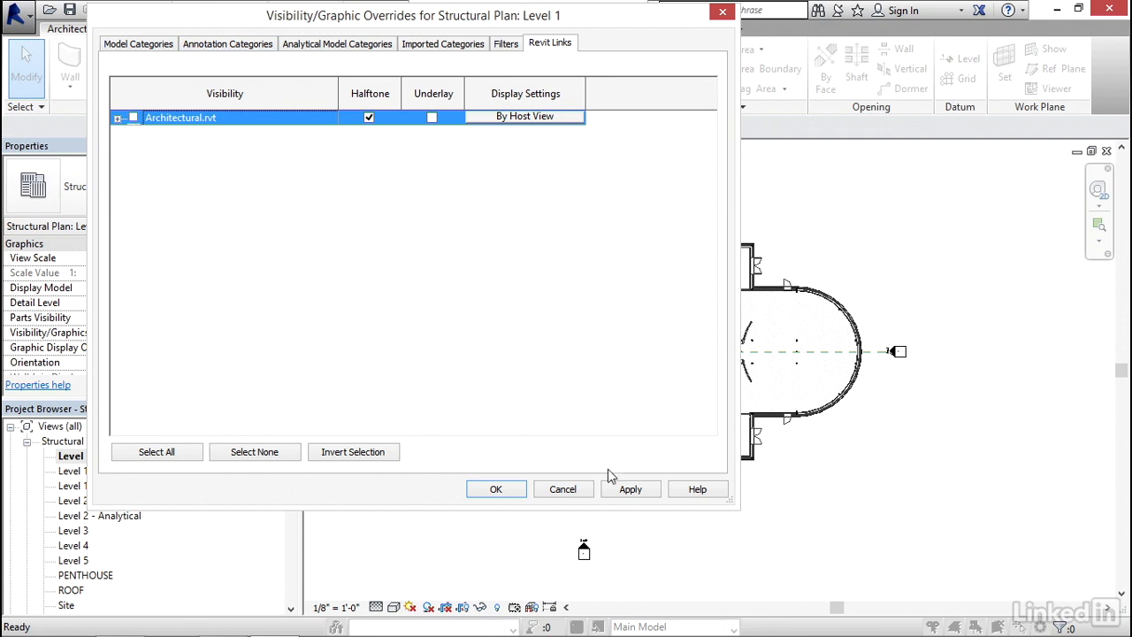
{"action": "left_click", "coordinate": [630, 489]}
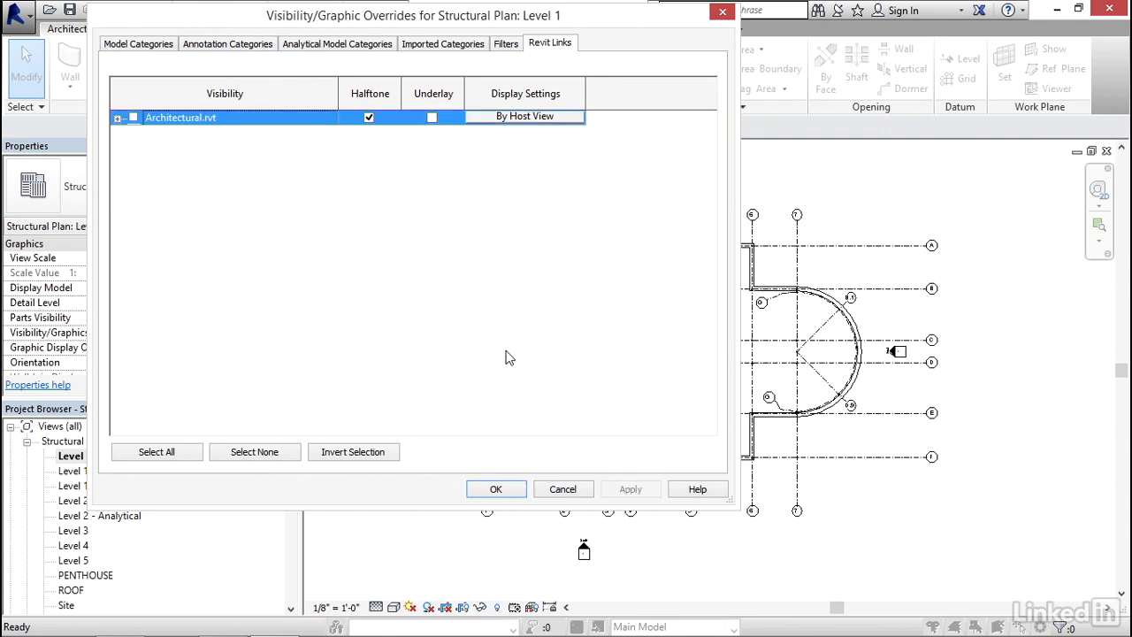
{"action": "left_click", "coordinate": [496, 488]}
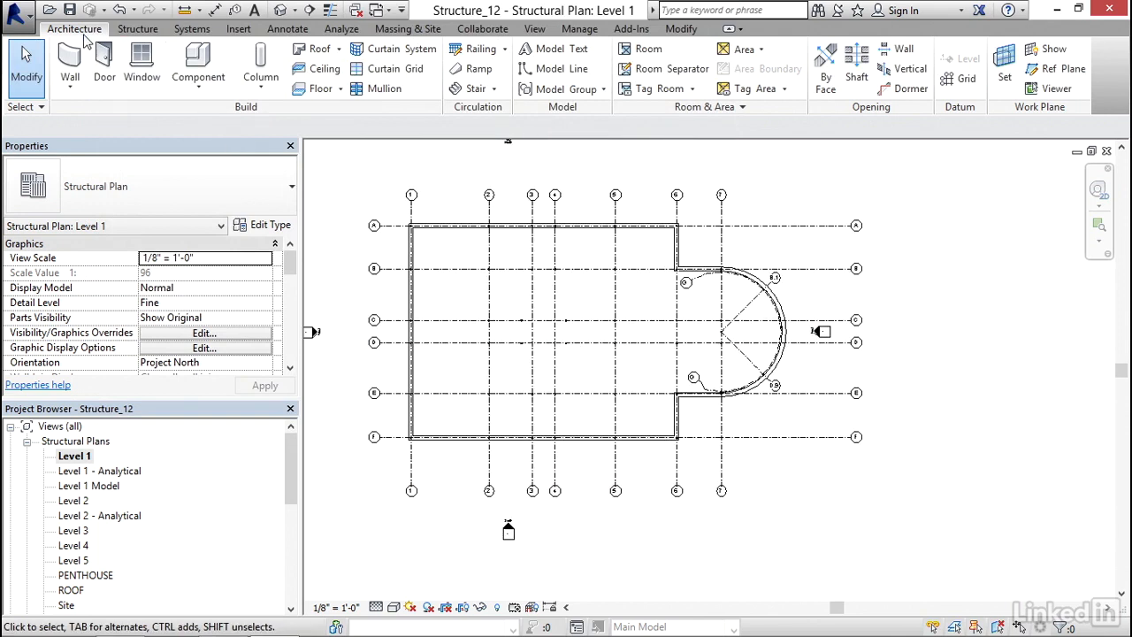
Start the structural Column tool with the Concrete-Rectangular-Column 12 x 18 type
{"action": "left_click", "coordinate": [137, 29]}
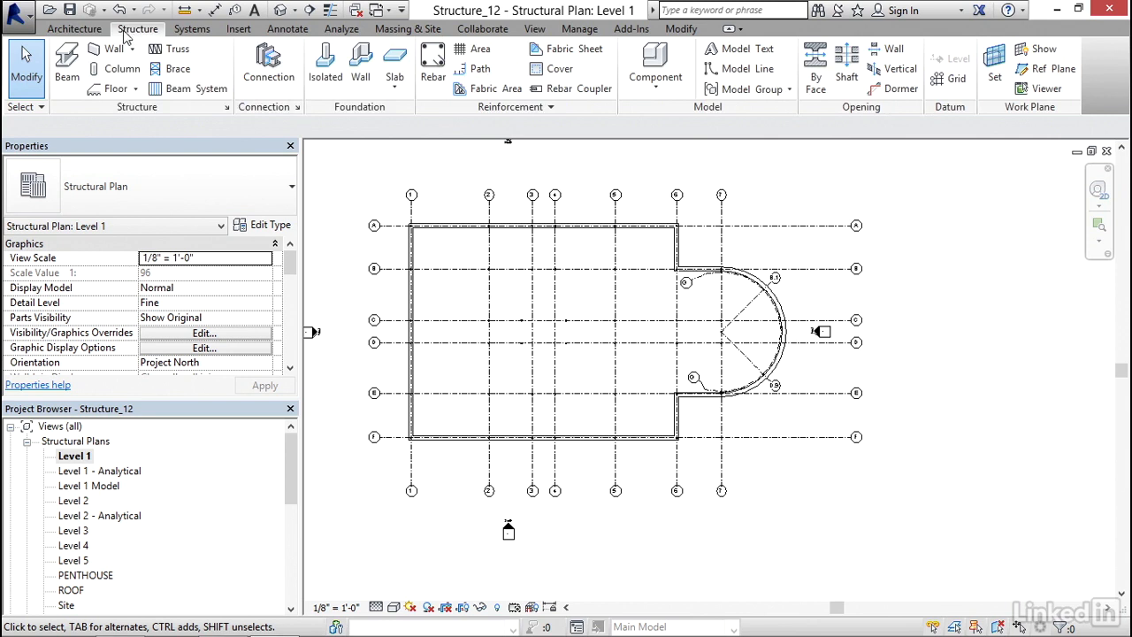
{"action": "left_click", "coordinate": [122, 69]}
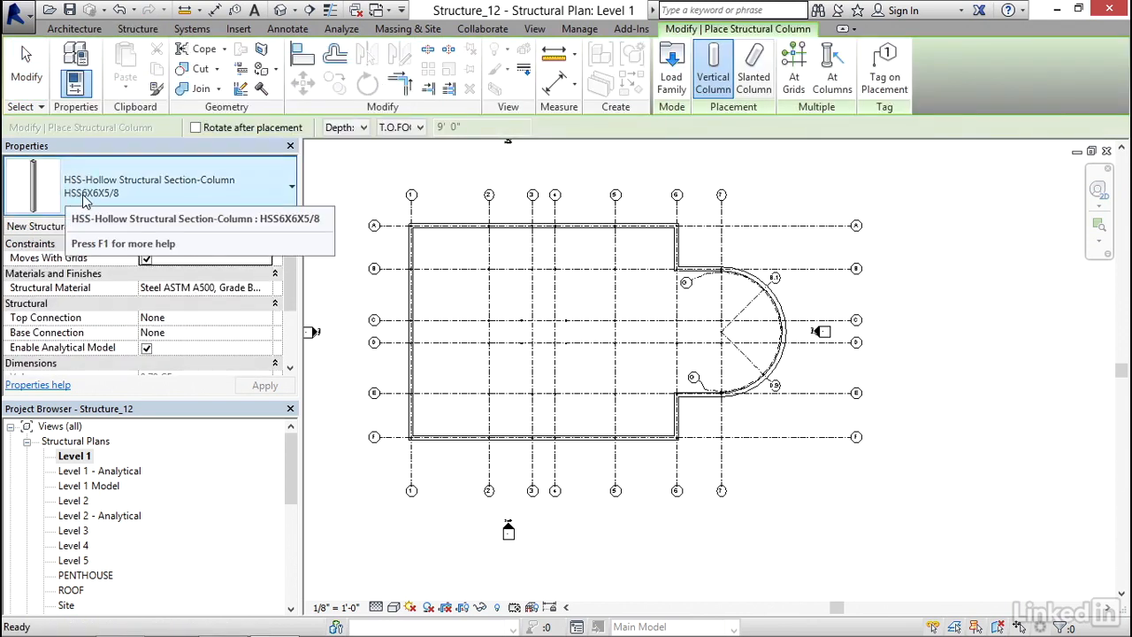
{"action": "left_click", "coordinate": [291, 186]}
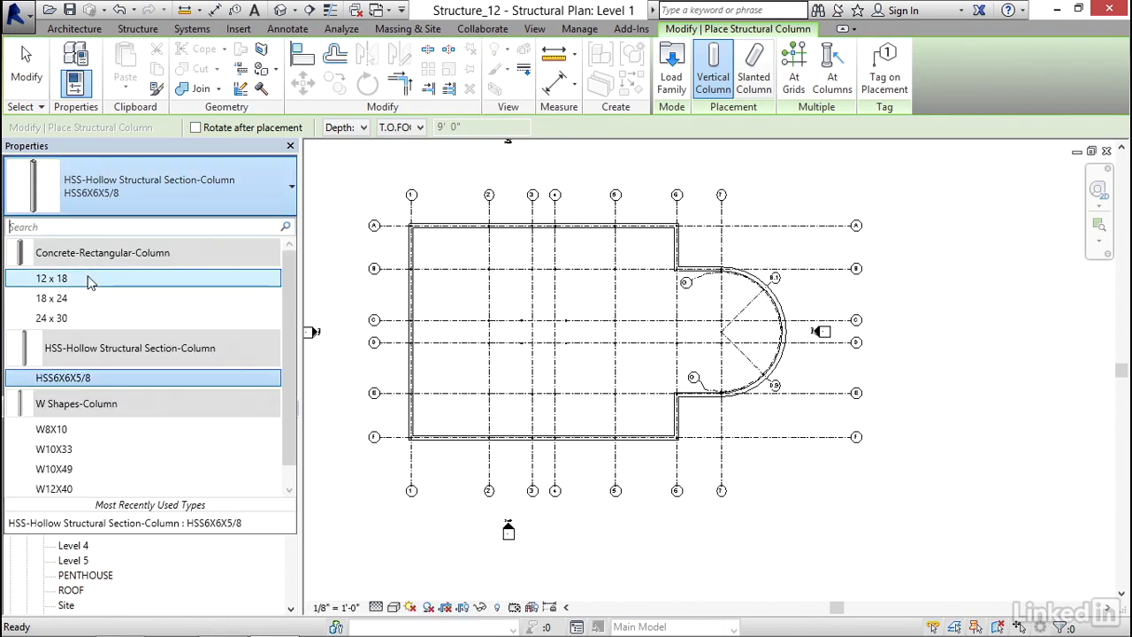
{"action": "mouse_move", "coordinate": [51, 278]}
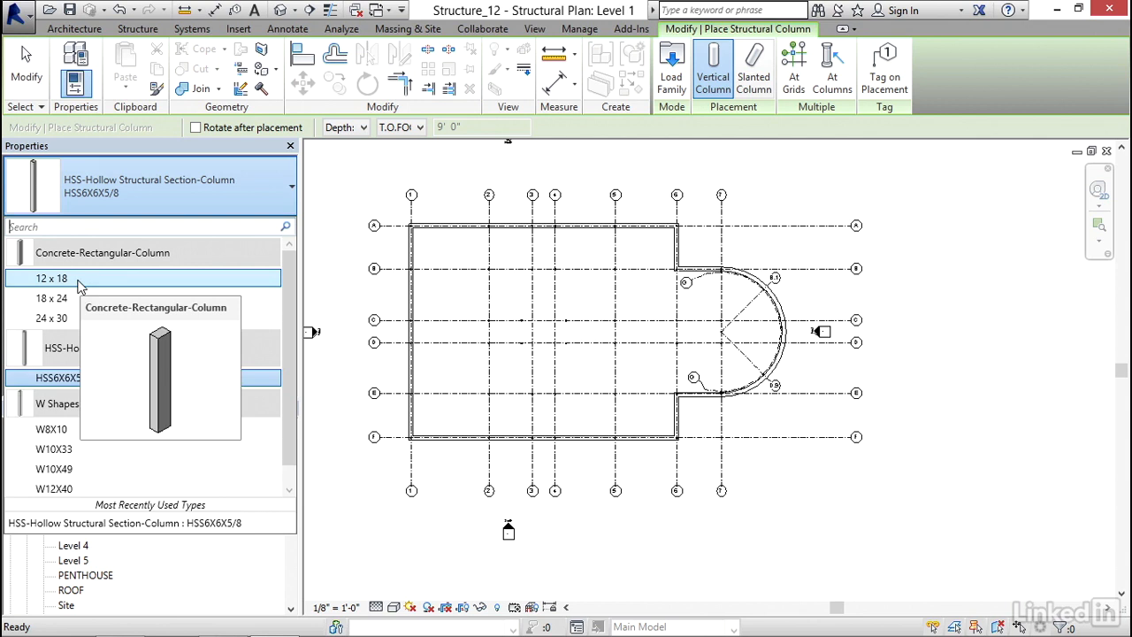
{"action": "left_click", "coordinate": [51, 278]}
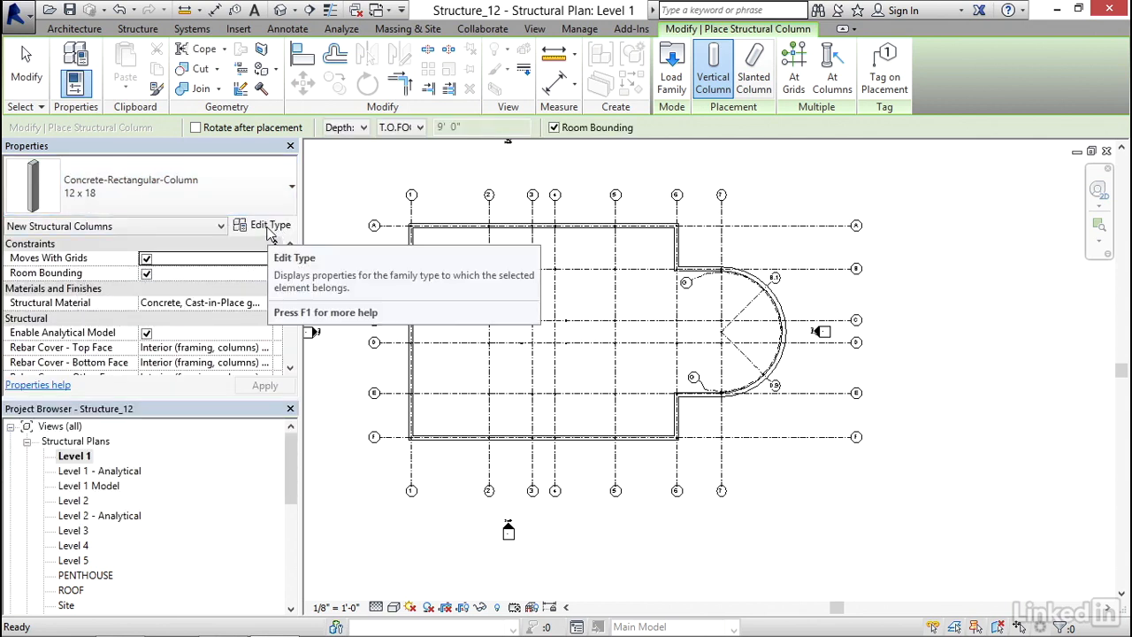
Duplicate the 12 x 18 column type as a new type named 2'-6" x 2'-6"
{"action": "left_click", "coordinate": [270, 223]}
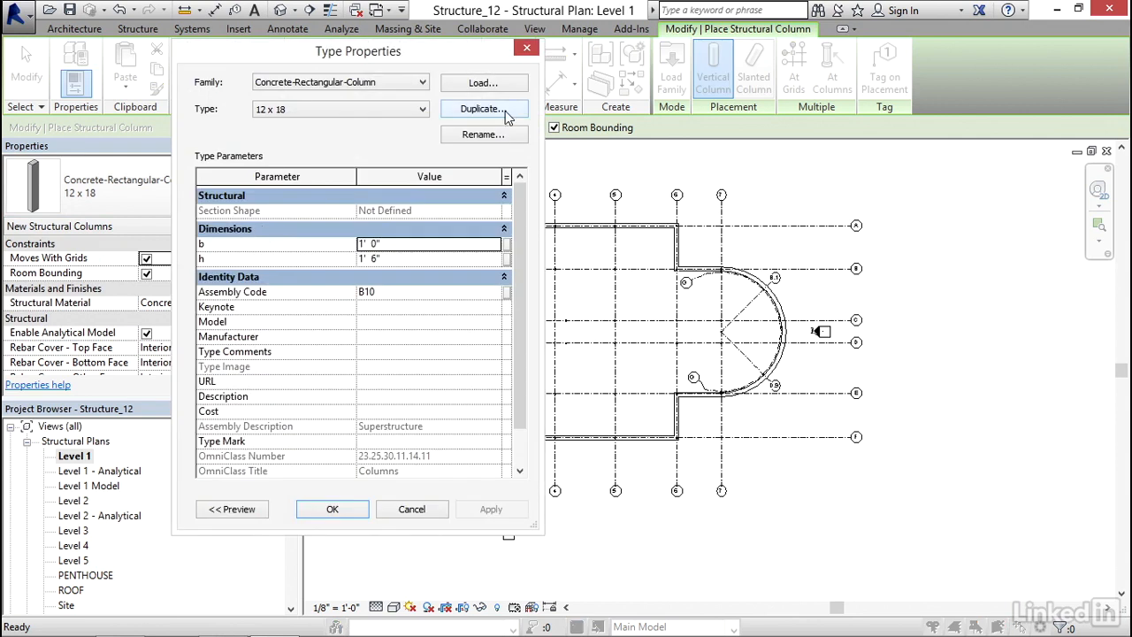
{"action": "left_click", "coordinate": [483, 108]}
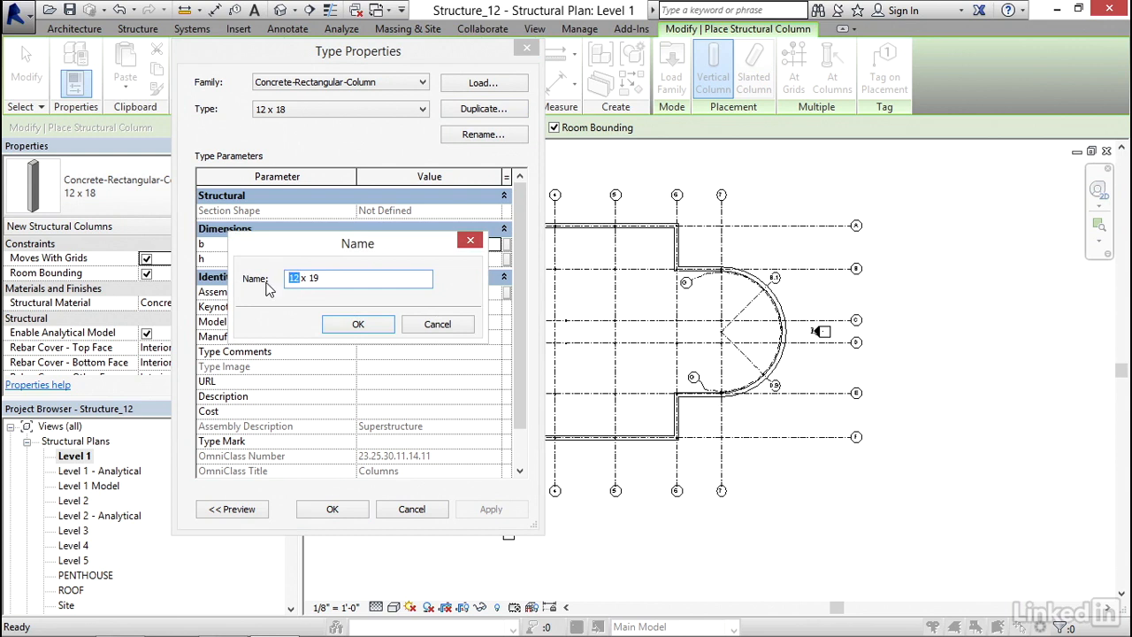
{"action": "type", "text": "2'-"}
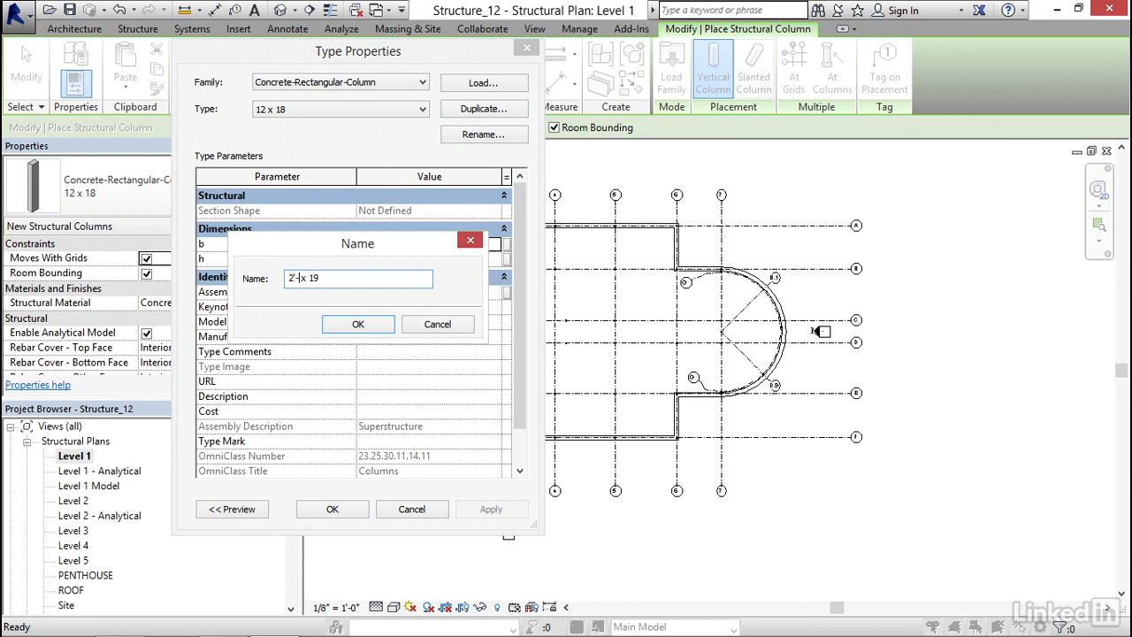
{"action": "type", "text": "6\""}
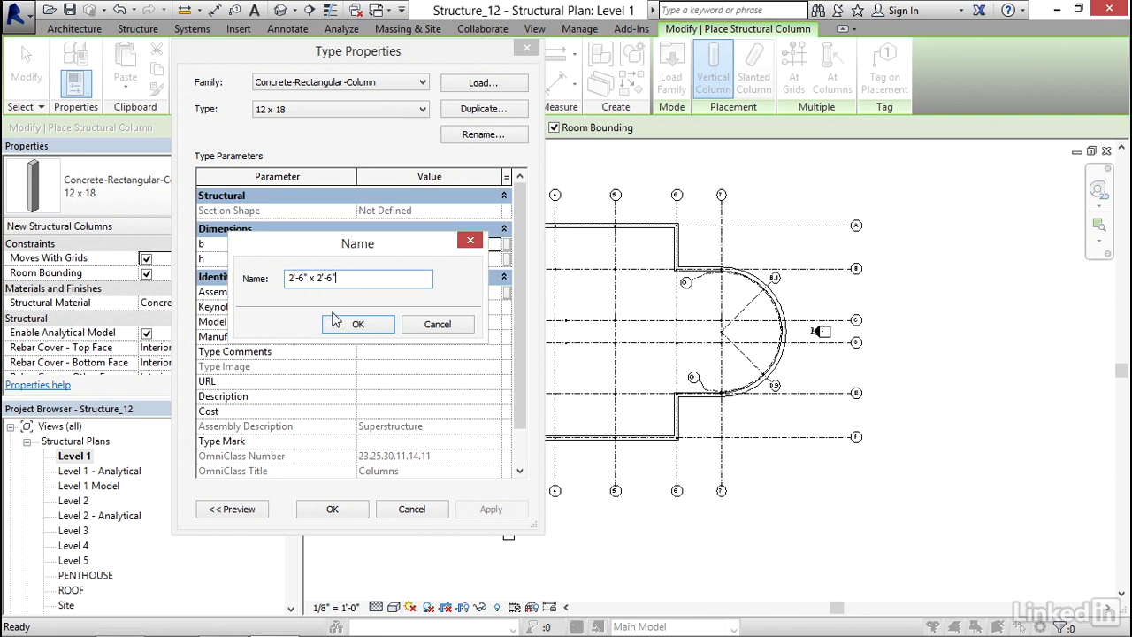
{"action": "left_click", "coordinate": [357, 323]}
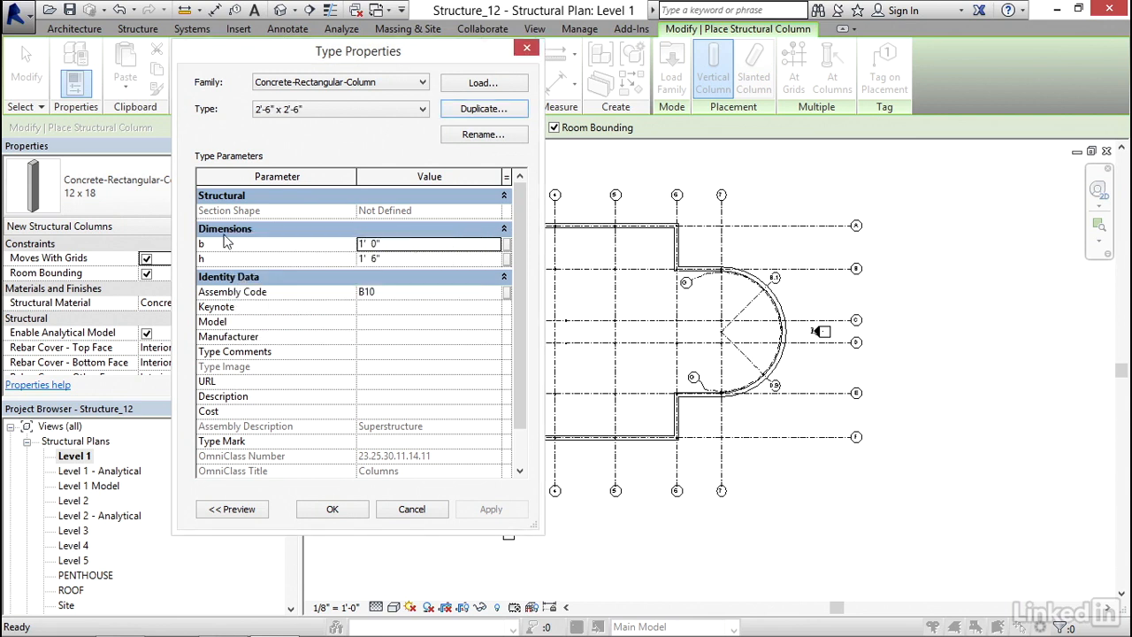
{"action": "mouse_move", "coordinate": [416, 246]}
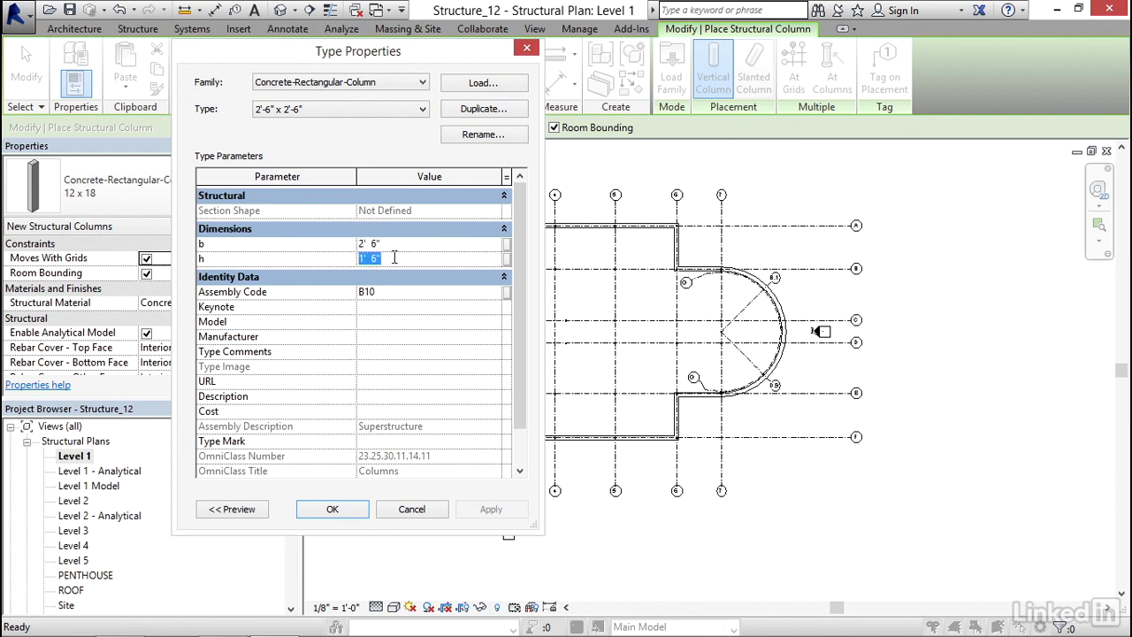
Set b and h to 2'-6", preview the column in 3D, and confirm
{"action": "type", "text": "2 6"}
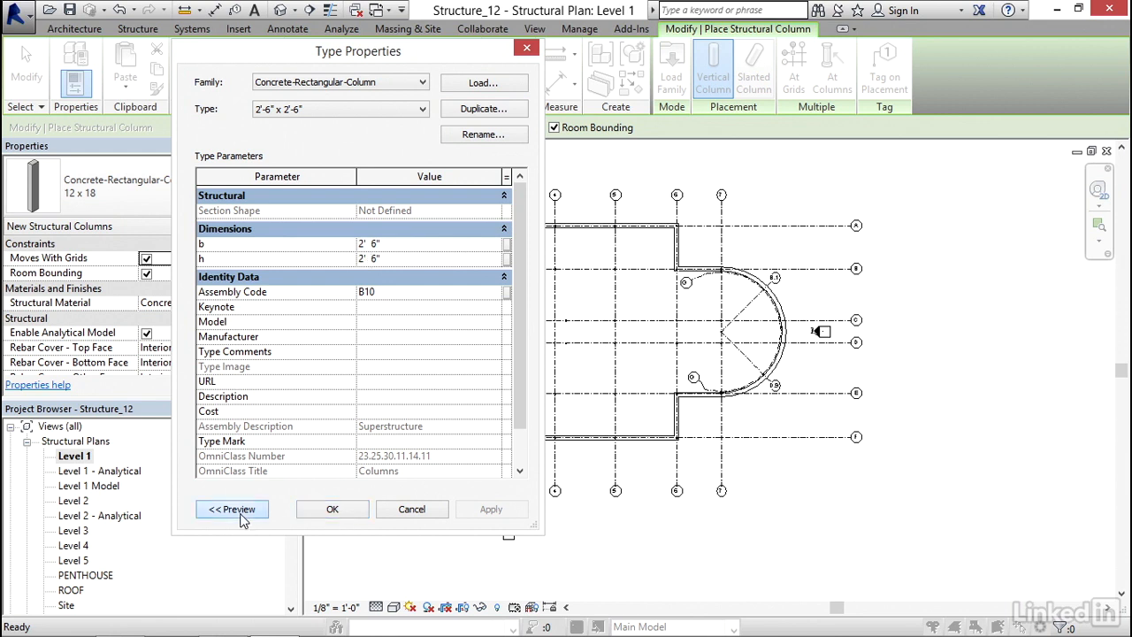
{"action": "left_click", "coordinate": [254, 509]}
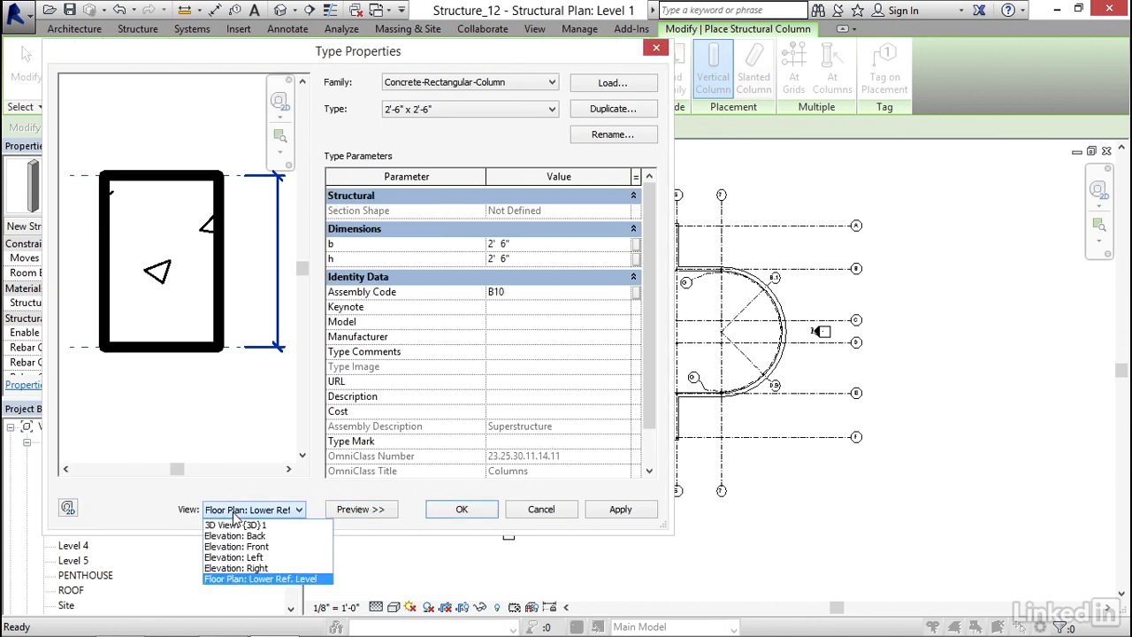
{"action": "left_click", "coordinate": [234, 525]}
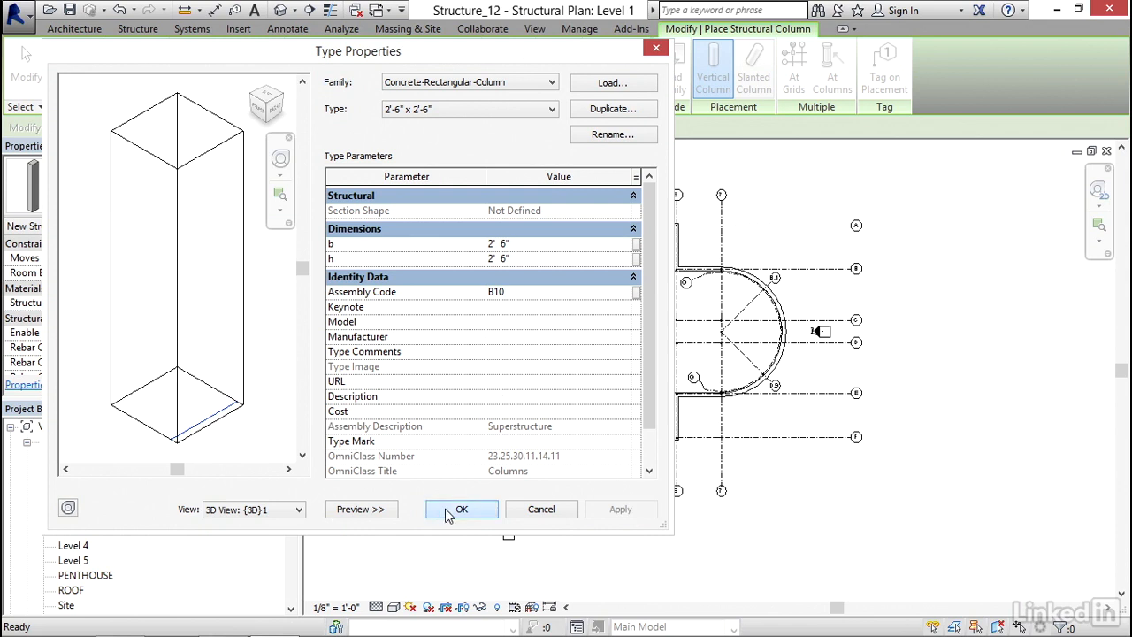
{"action": "left_click", "coordinate": [461, 509]}
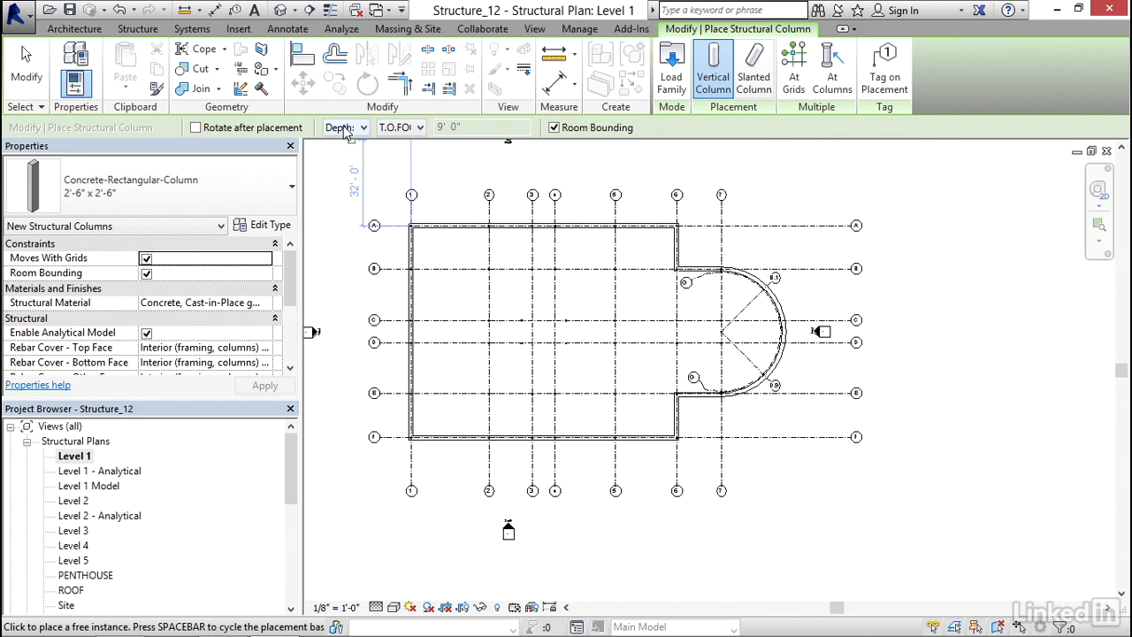
Keep Depth on the Options Bar and switch column placement to At Grids
{"action": "left_click", "coordinate": [362, 126]}
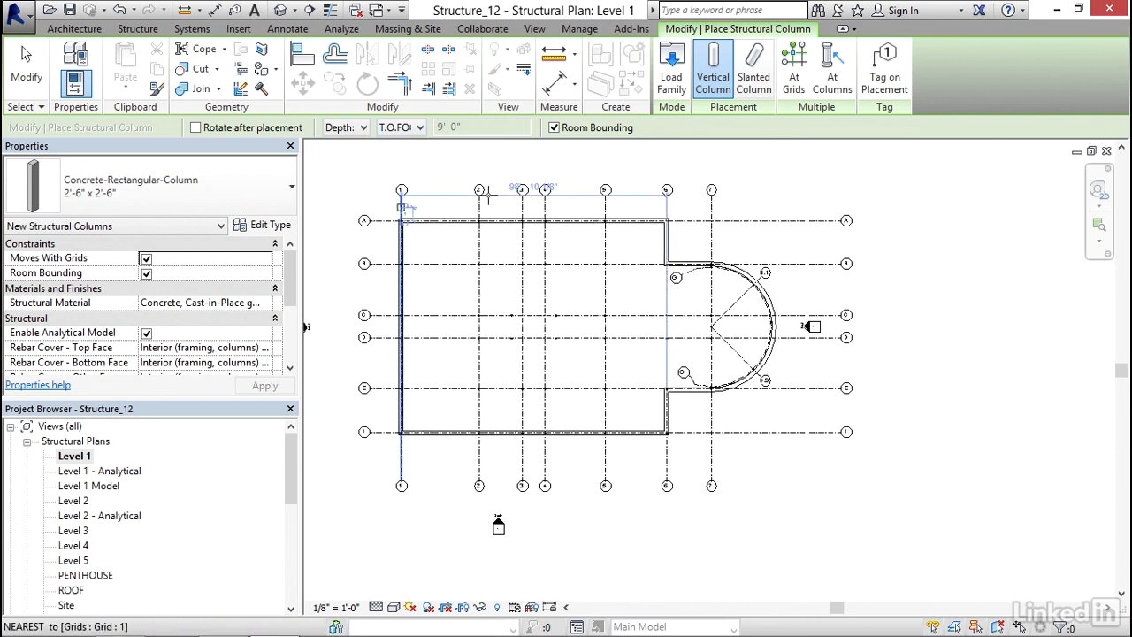
{"action": "left_click", "coordinate": [794, 69]}
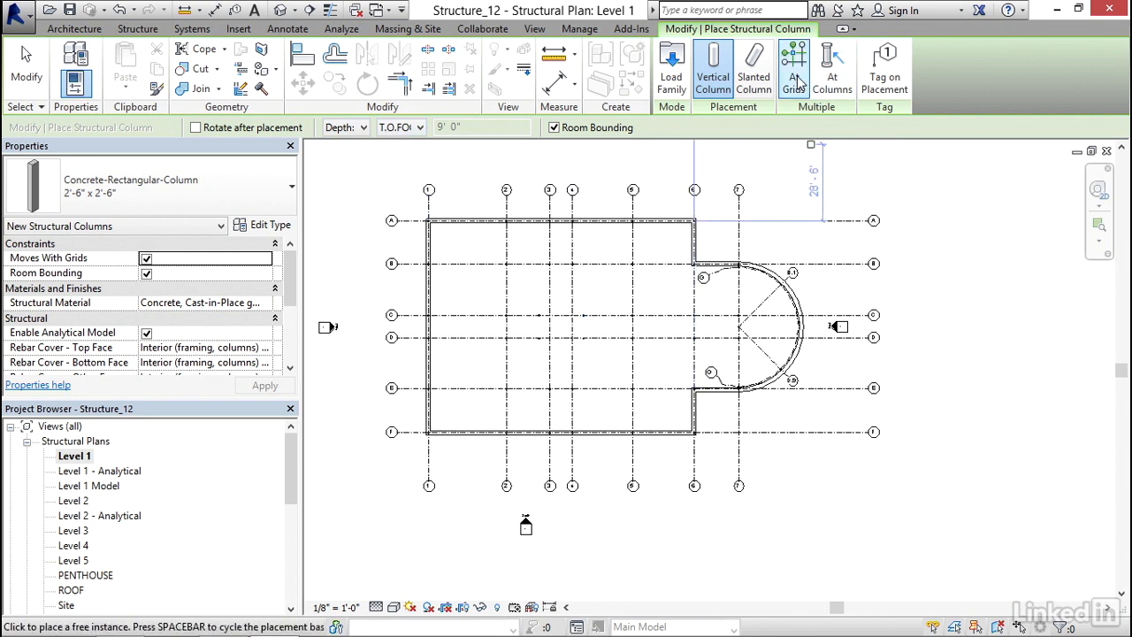
{"action": "mouse_move", "coordinate": [793, 66]}
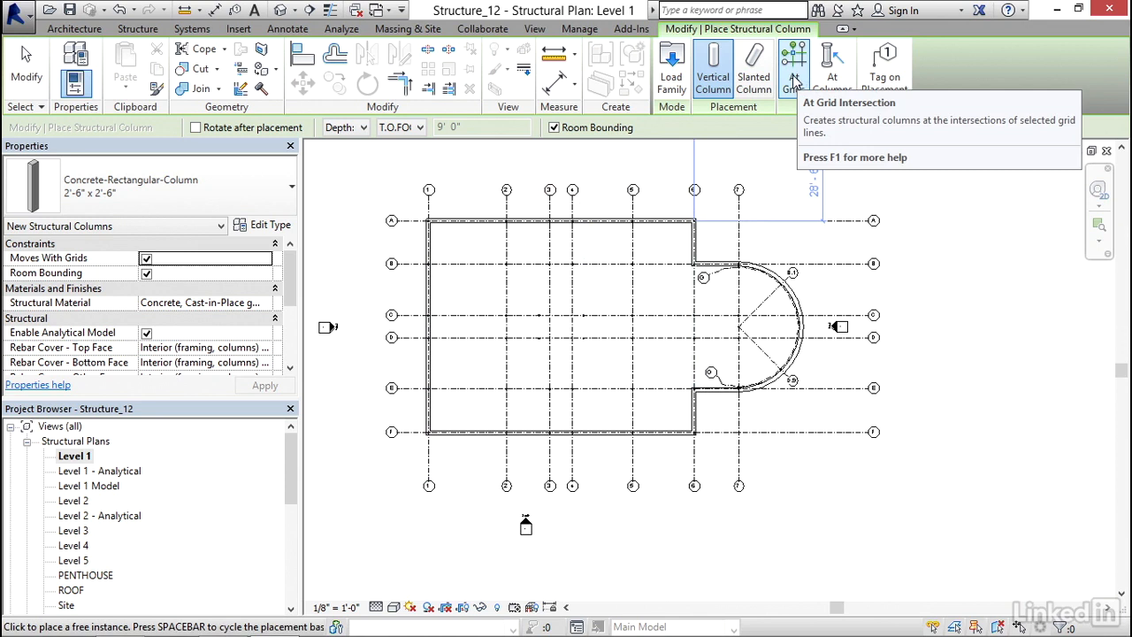
{"action": "mouse_move", "coordinate": [794, 80]}
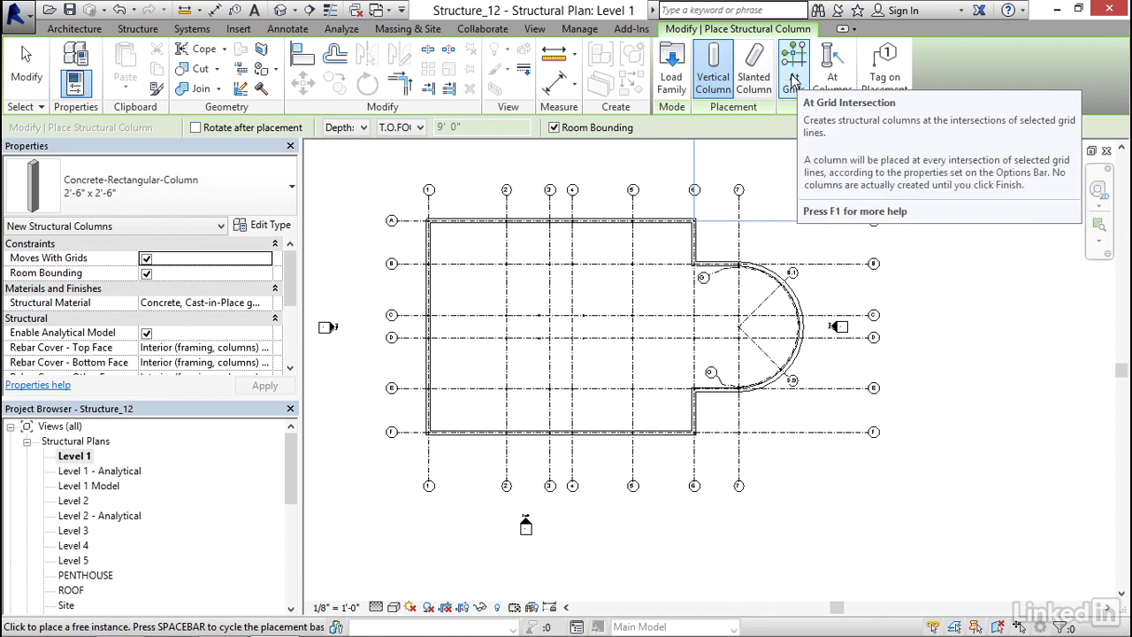
{"action": "left_click", "coordinate": [794, 66]}
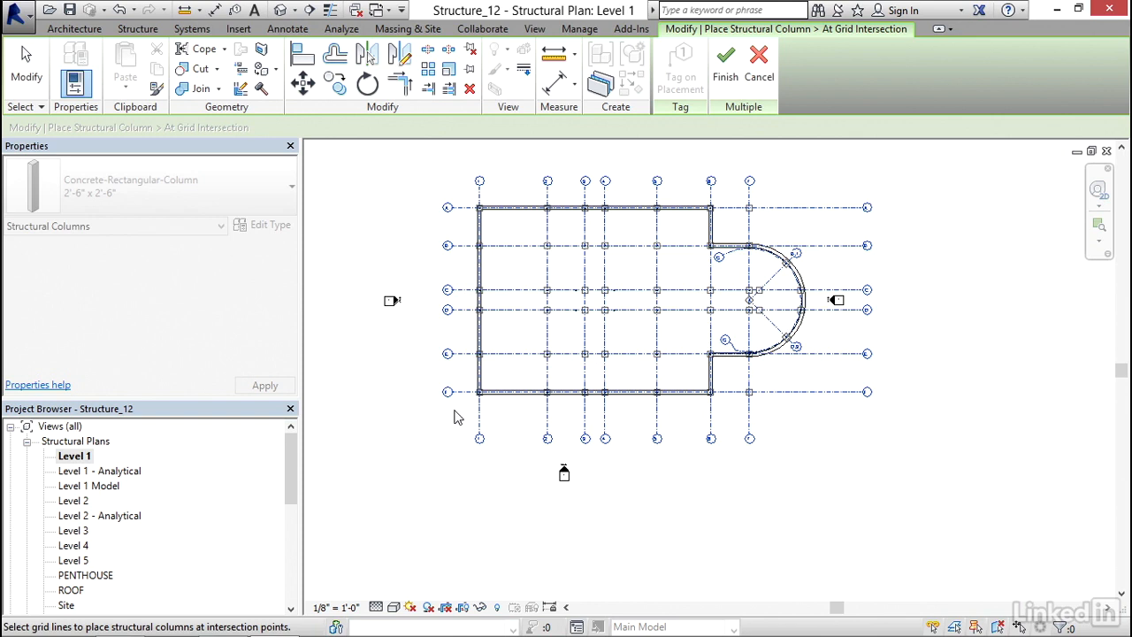
Finish placing 2'-6" x 2'-6" columns at the selected grid intersections and zoom into the curved bay
{"action": "left_click", "coordinate": [725, 62]}
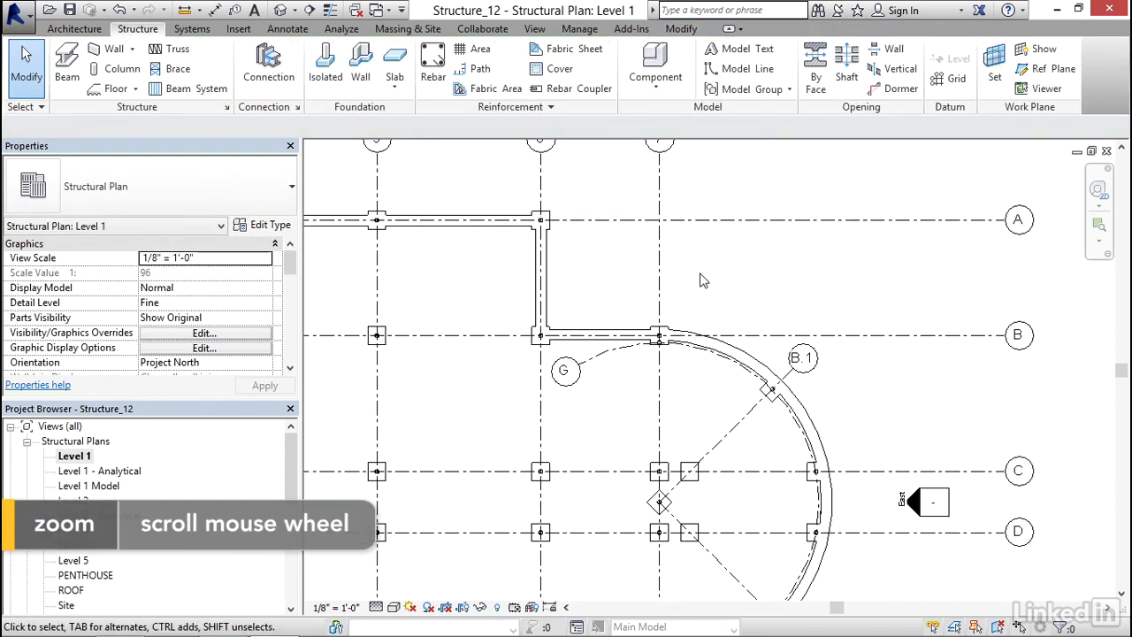
{"action": "scroll", "scroll_direction": "down", "scroll_amount": 3}
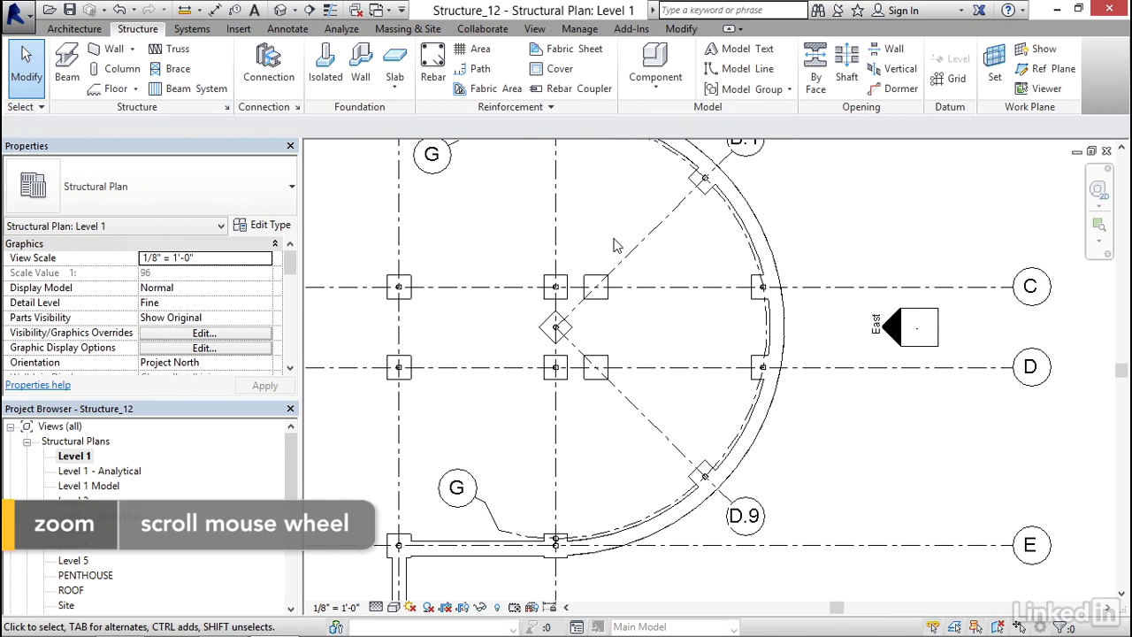
{"action": "left_click", "coordinate": [595, 368]}
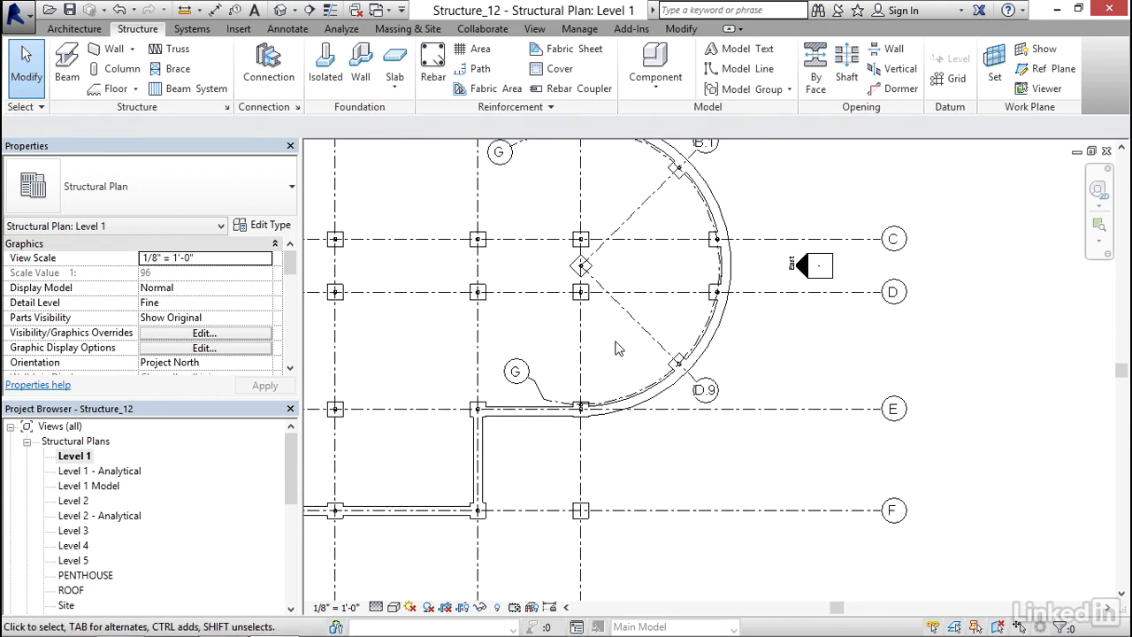
{"action": "left_click", "coordinate": [581, 510]}
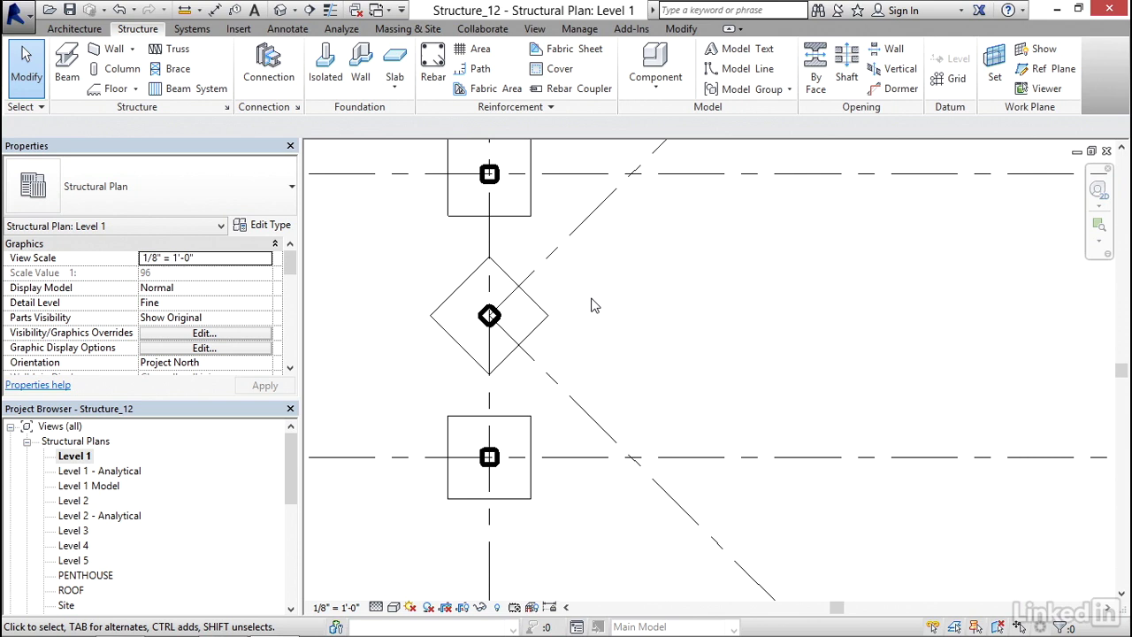
Select the diamond-shaped column and the column overlapping it, then start Rotate
{"action": "left_click", "coordinate": [489, 316]}
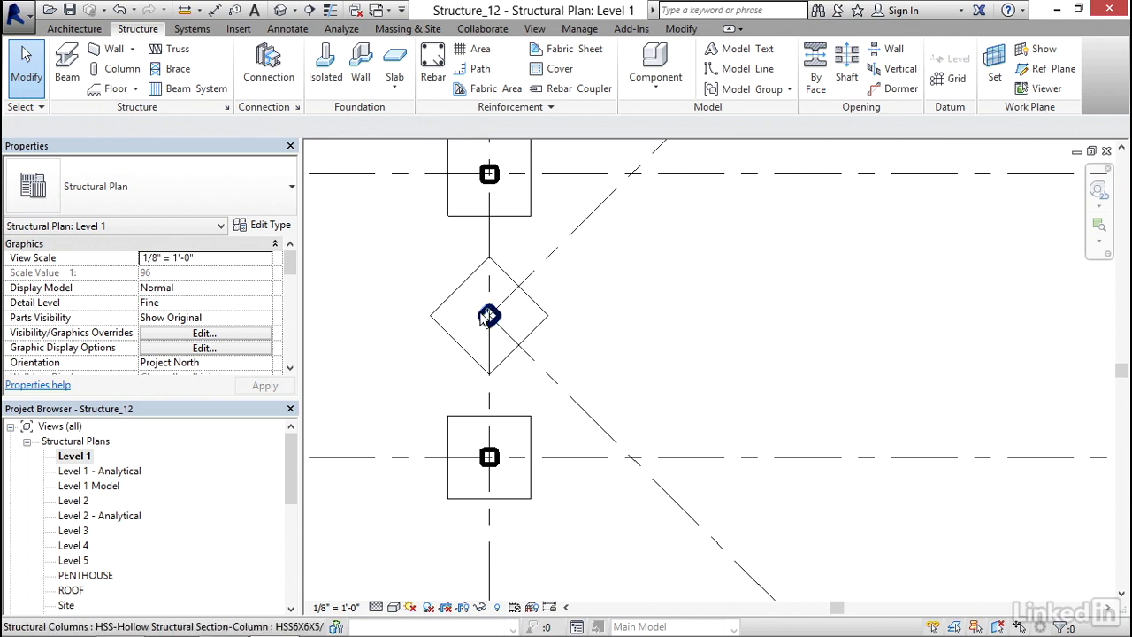
{"action": "left_click", "coordinate": [489, 316]}
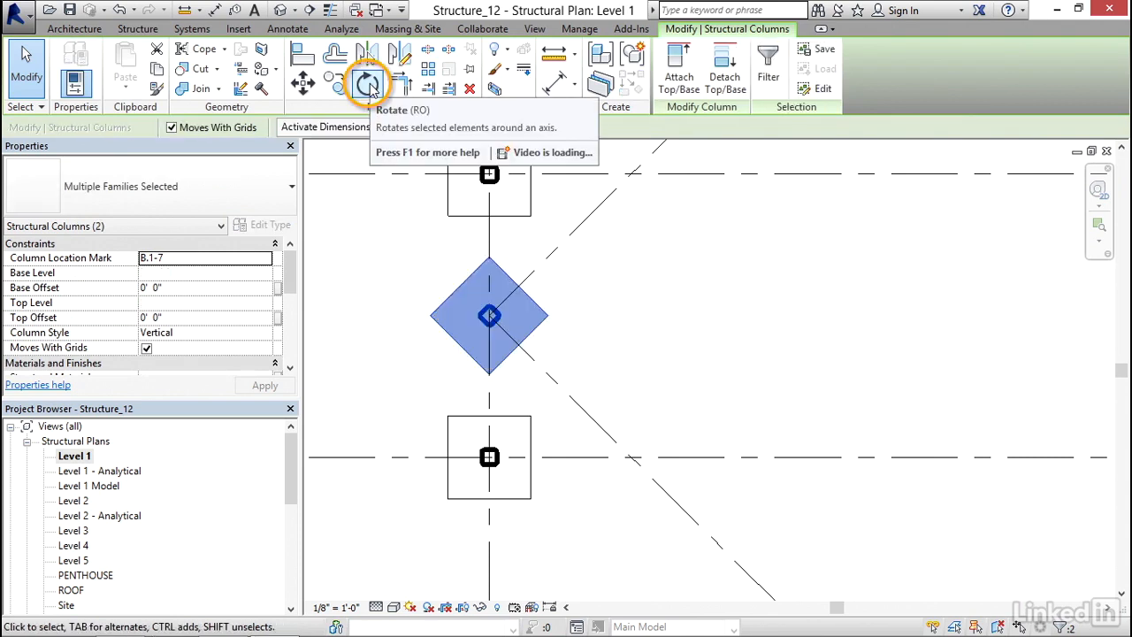
{"action": "left_click", "coordinate": [368, 81]}
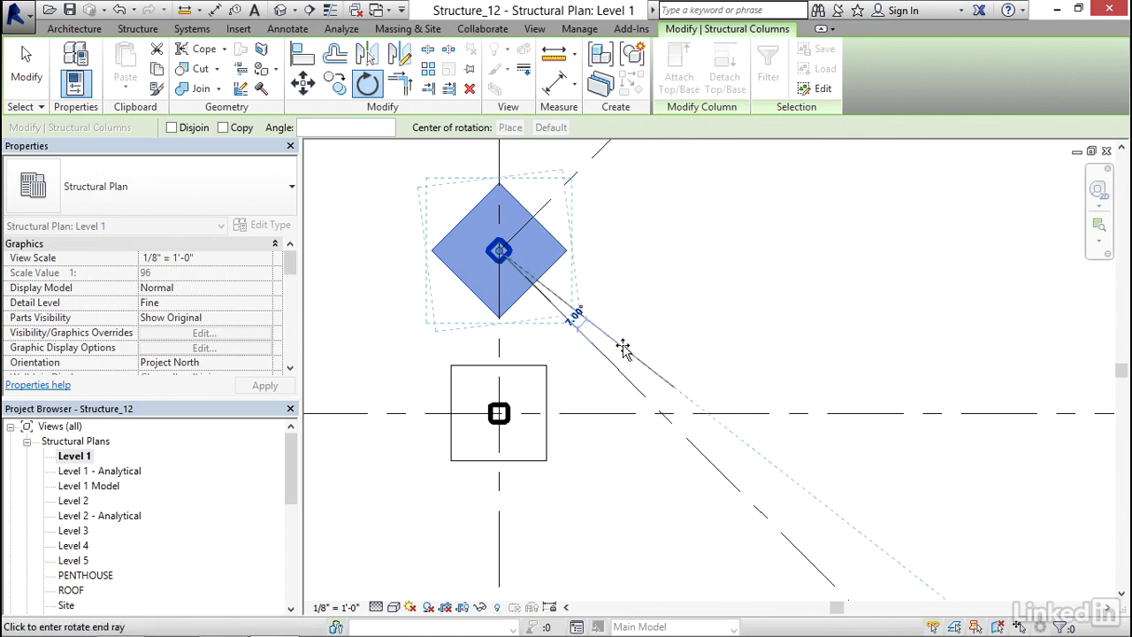
{"action": "mouse_move", "coordinate": [644, 253]}
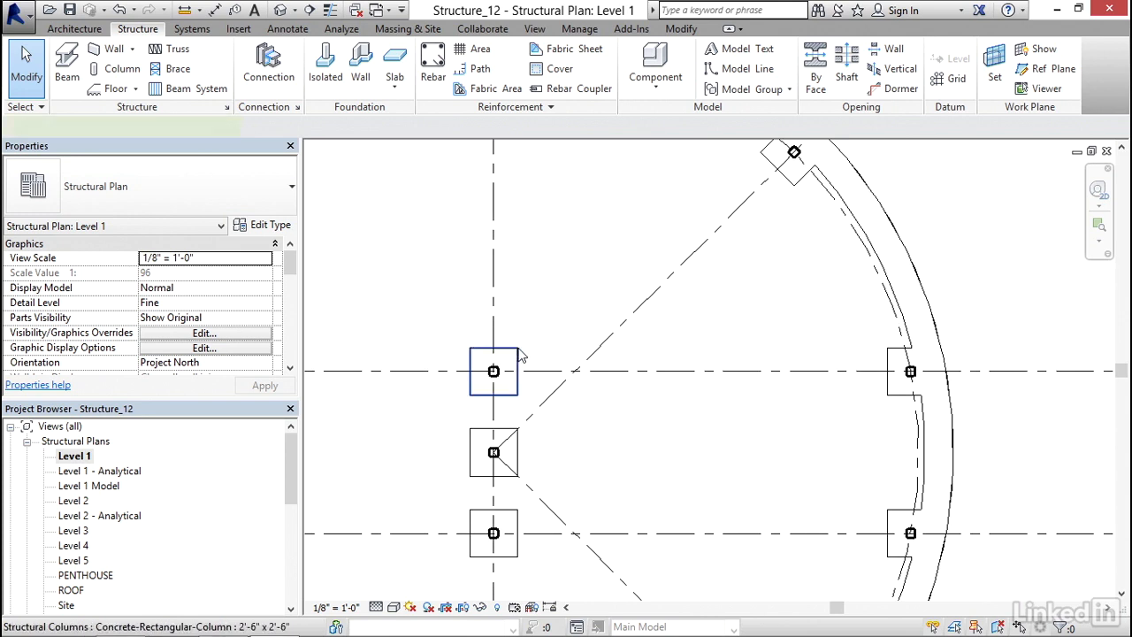
Use Create Similar on an existing column to place more 2'-6" x 2'-6" columns
{"action": "left_click", "coordinate": [494, 370]}
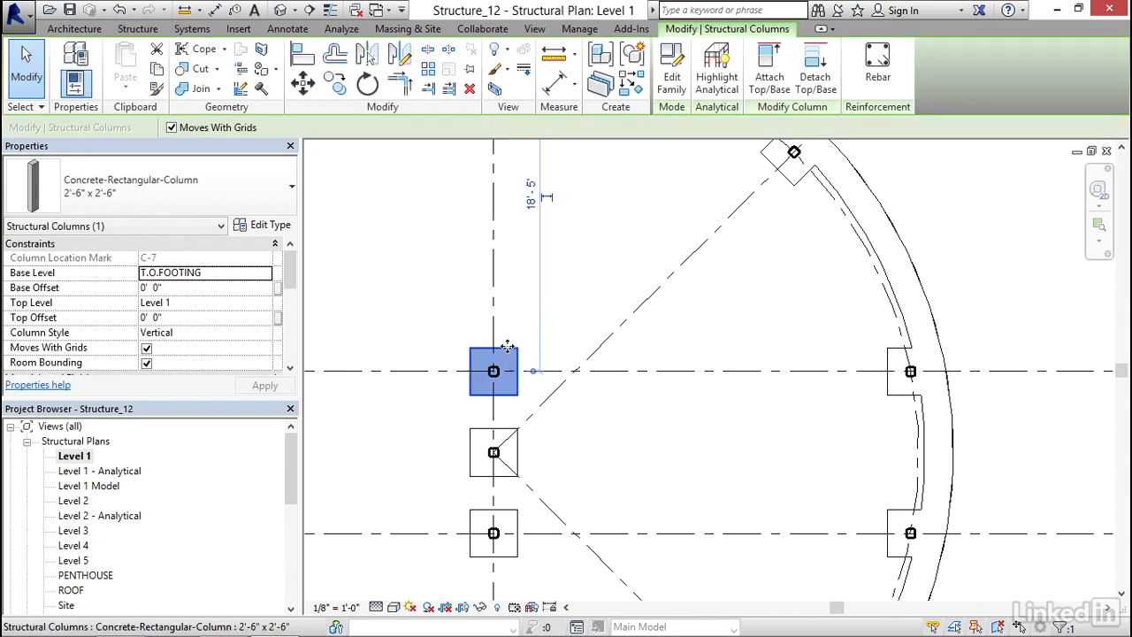
{"action": "mouse_move", "coordinate": [590, 361]}
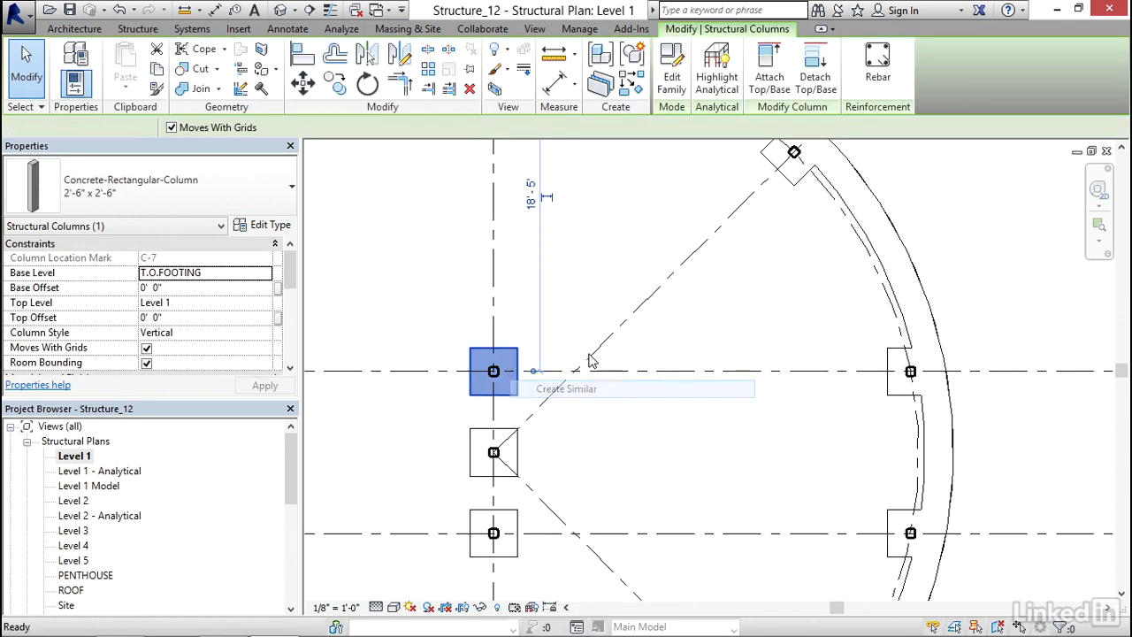
{"action": "left_click", "coordinate": [567, 388]}
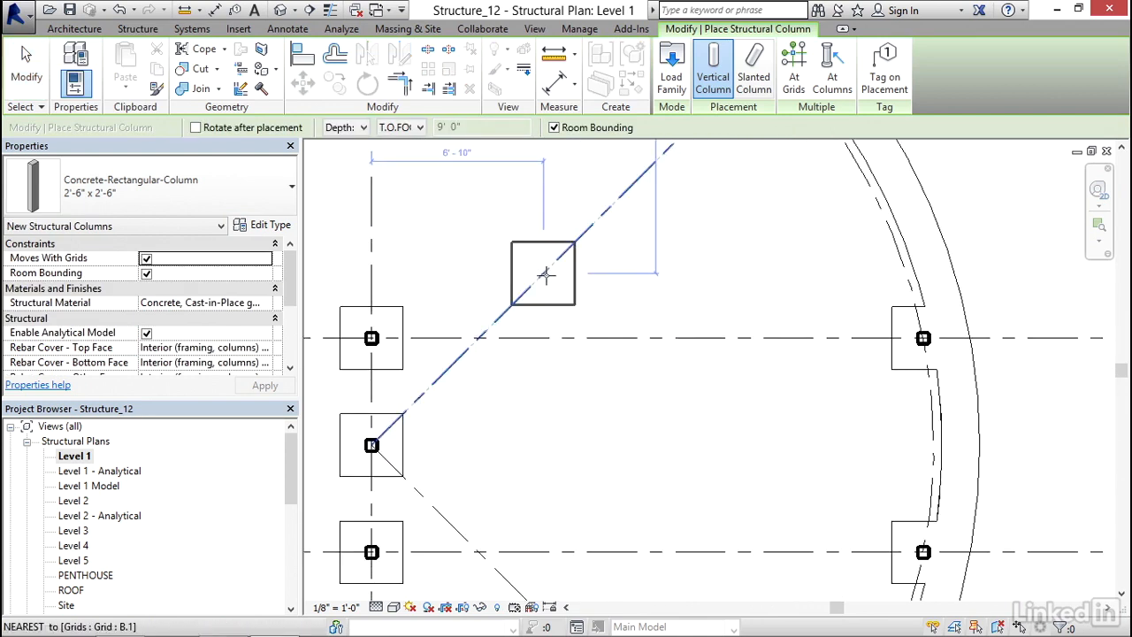
{"action": "mouse_move", "coordinate": [522, 292]}
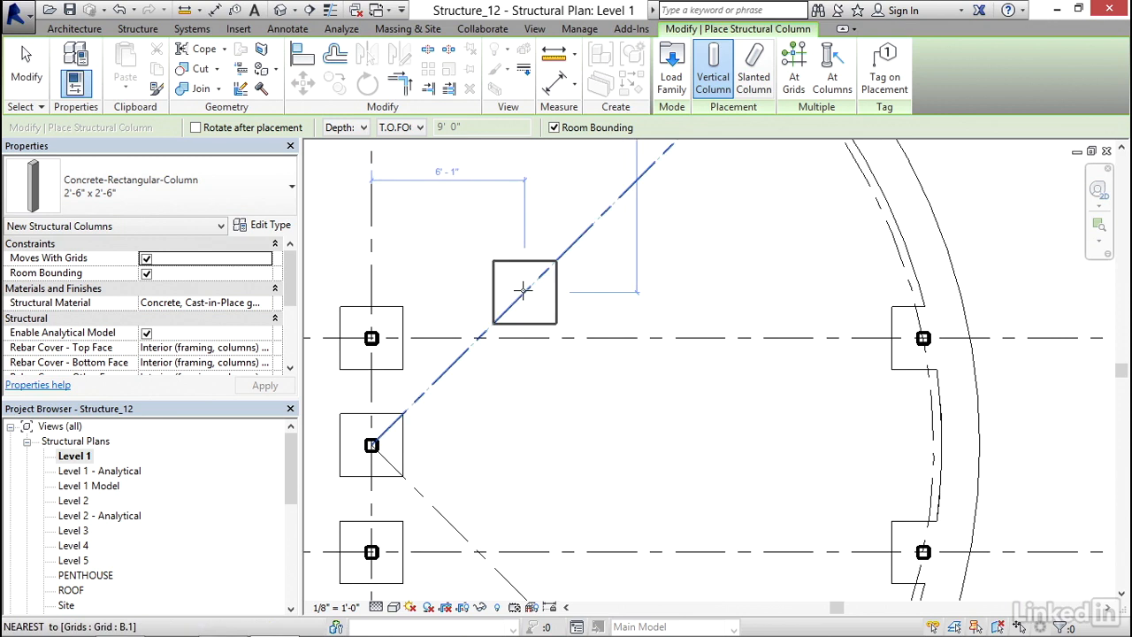
{"action": "key", "text": "space"}
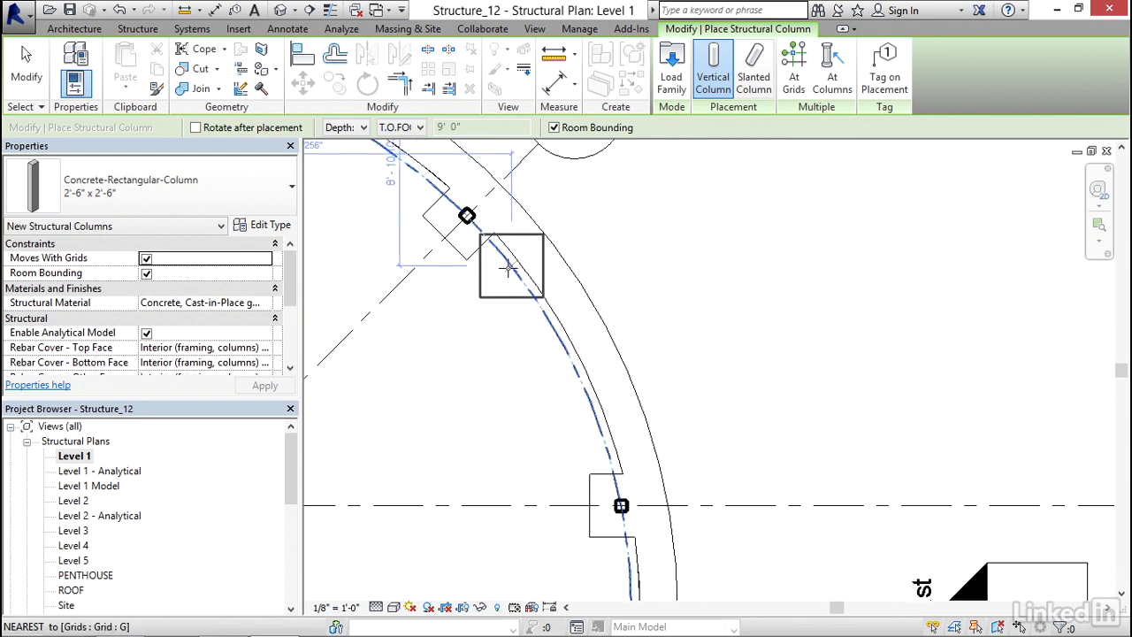
{"action": "mouse_move", "coordinate": [548, 319]}
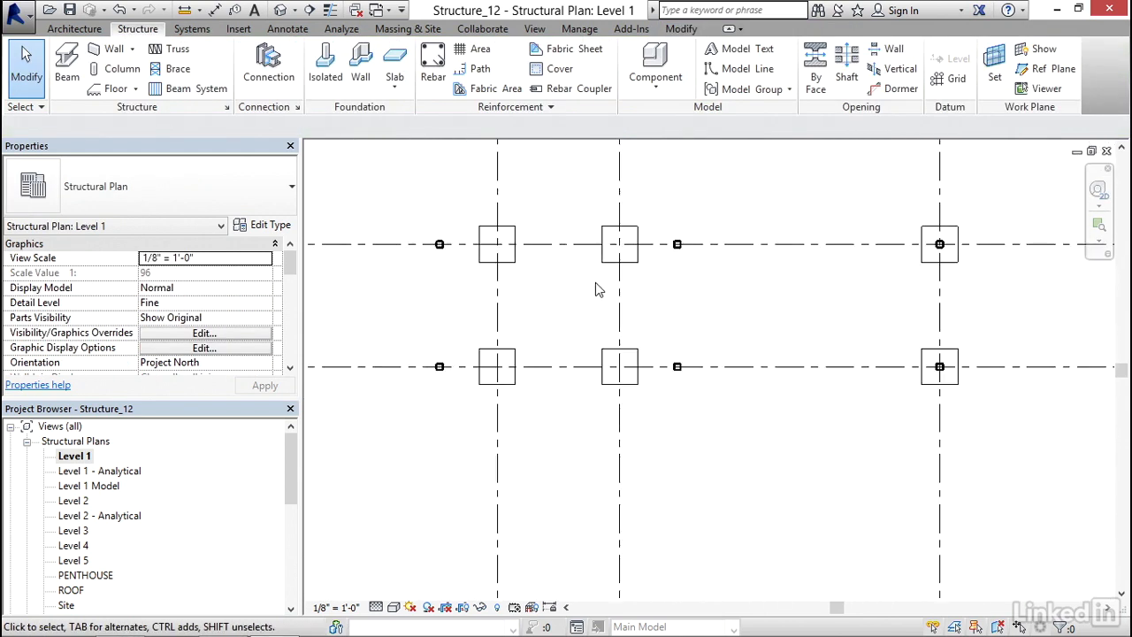
Select column C-3 and the column below it, then delete both
{"action": "left_click", "coordinate": [619, 244]}
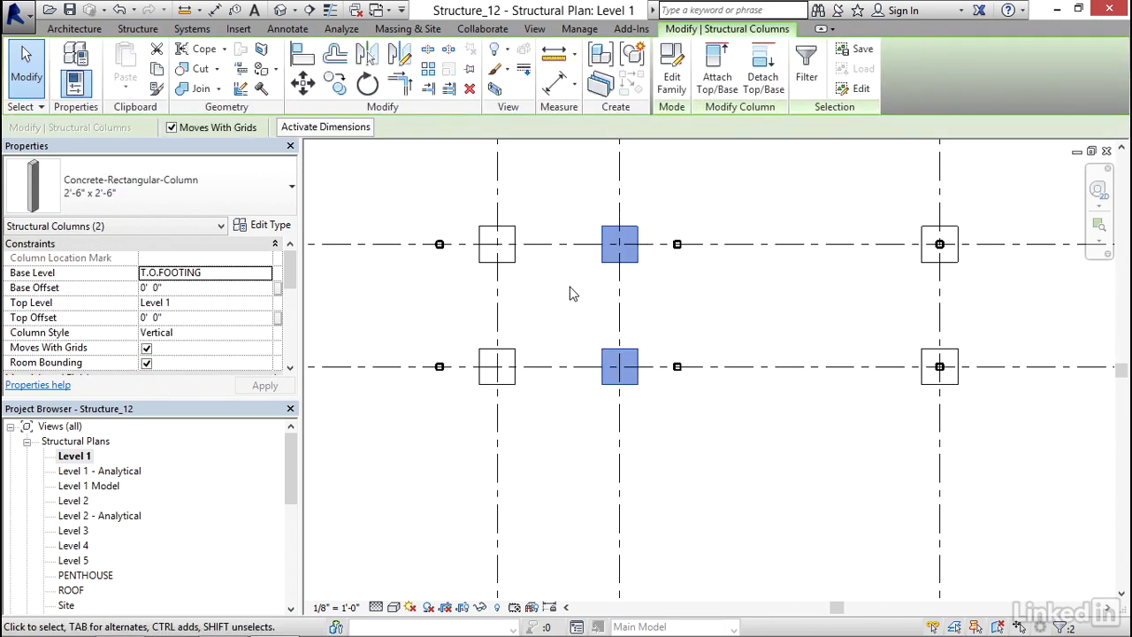
{"action": "mouse_move", "coordinate": [303, 83]}
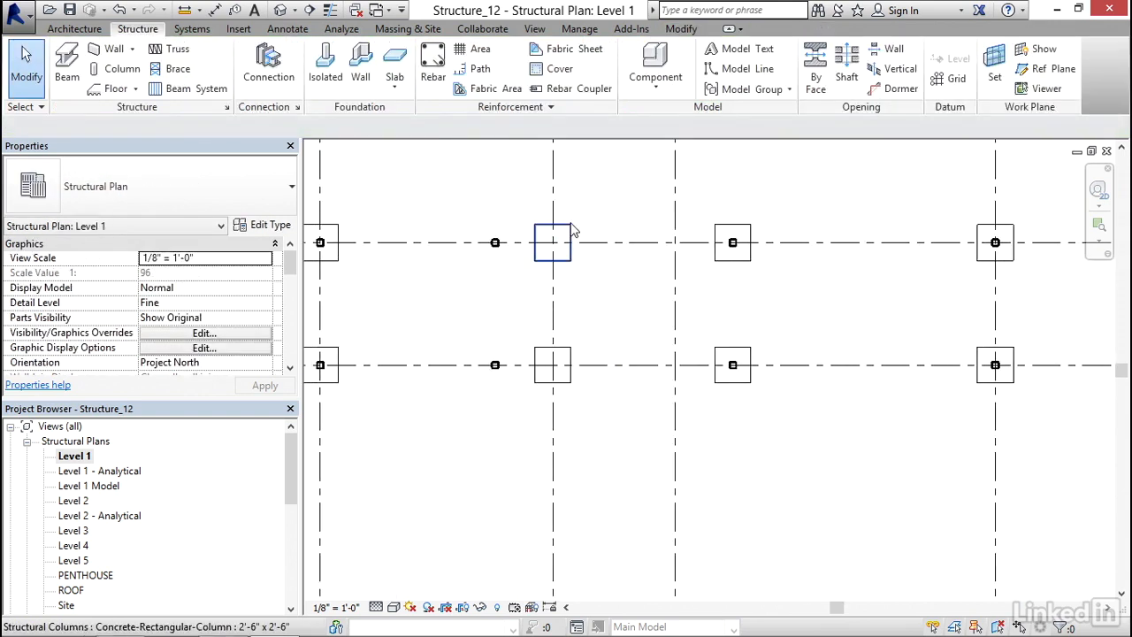
{"action": "left_click", "coordinate": [552, 242]}
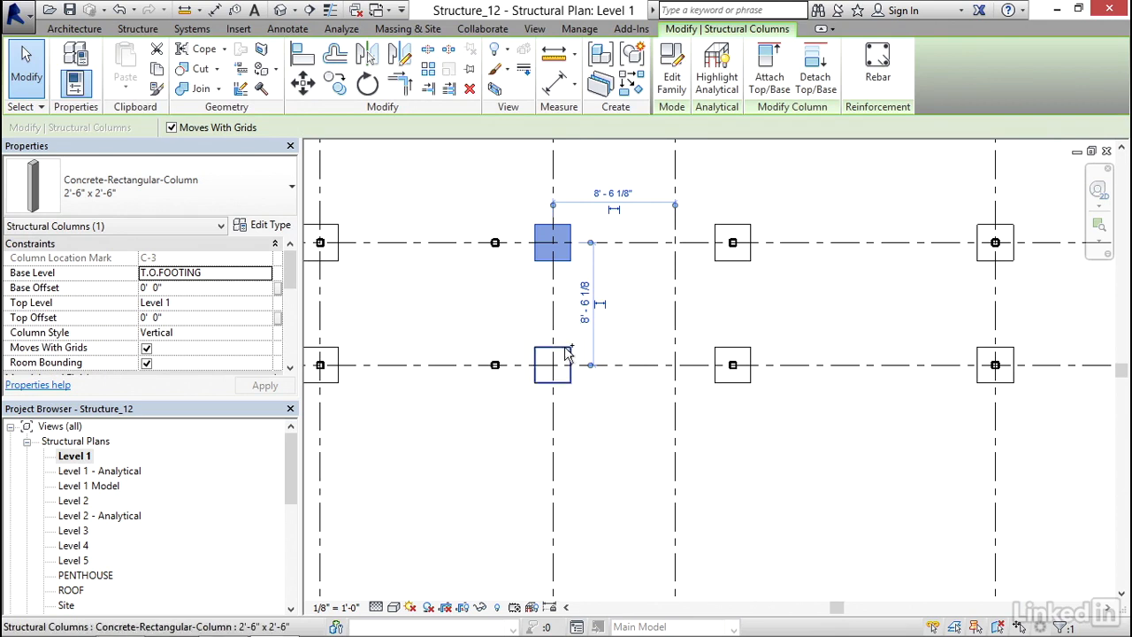
{"action": "left_click", "coordinate": [553, 365]}
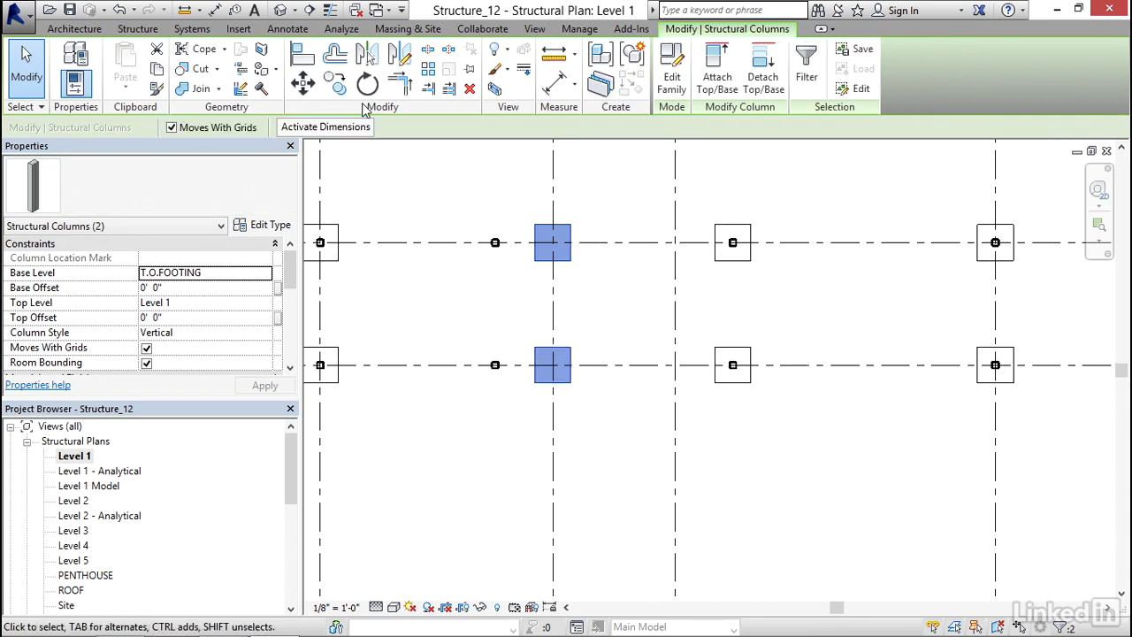
{"action": "left_click", "coordinate": [302, 83]}
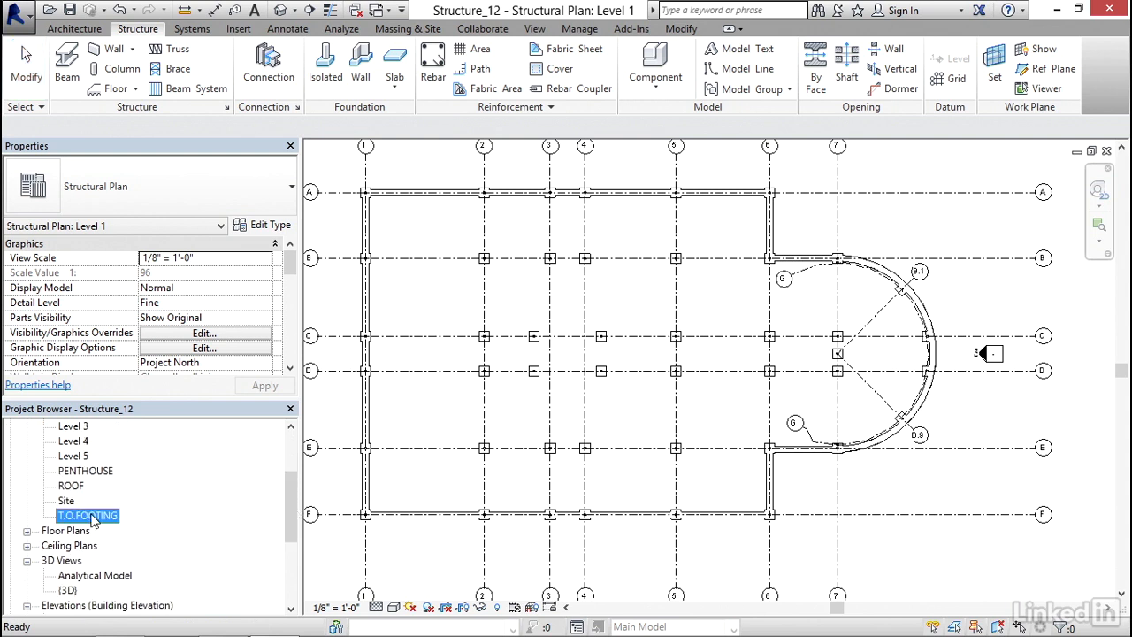
Open the T.O.FOOTING plan and inspect a column set into the foundation wall
{"action": "double_click", "coordinate": [88, 515]}
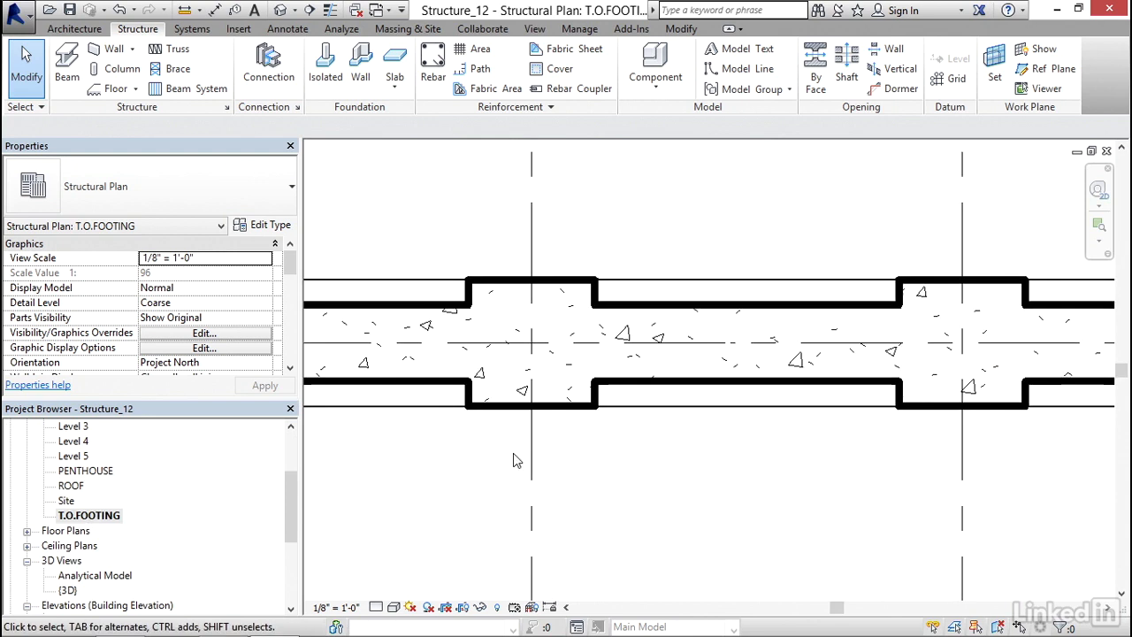
{"action": "mouse_move", "coordinate": [566, 358]}
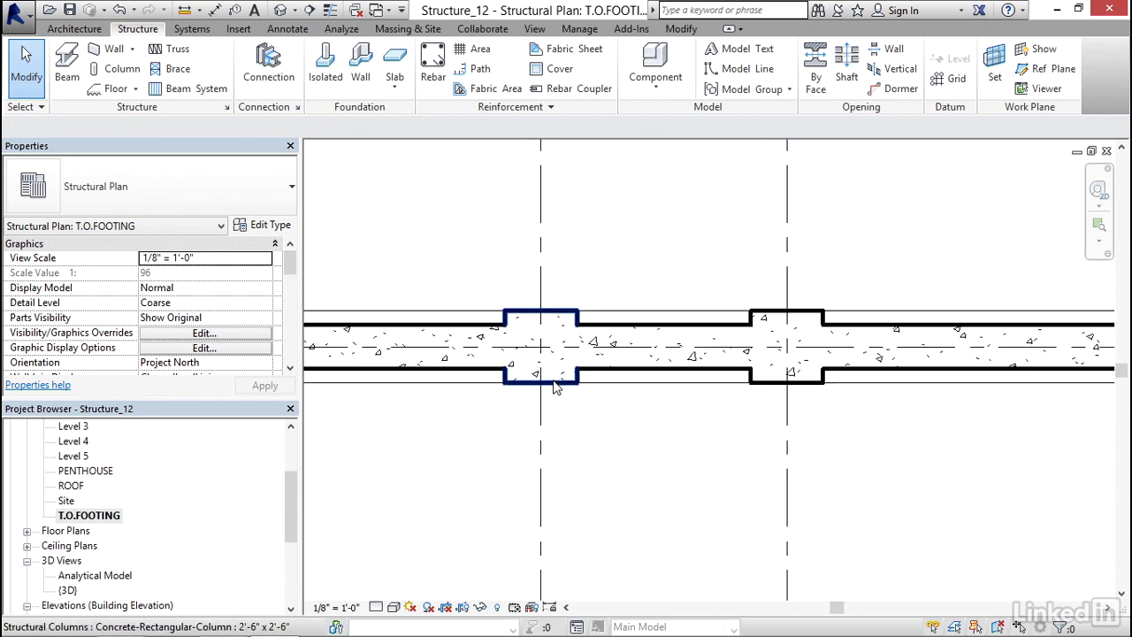
{"action": "left_click", "coordinate": [541, 340]}
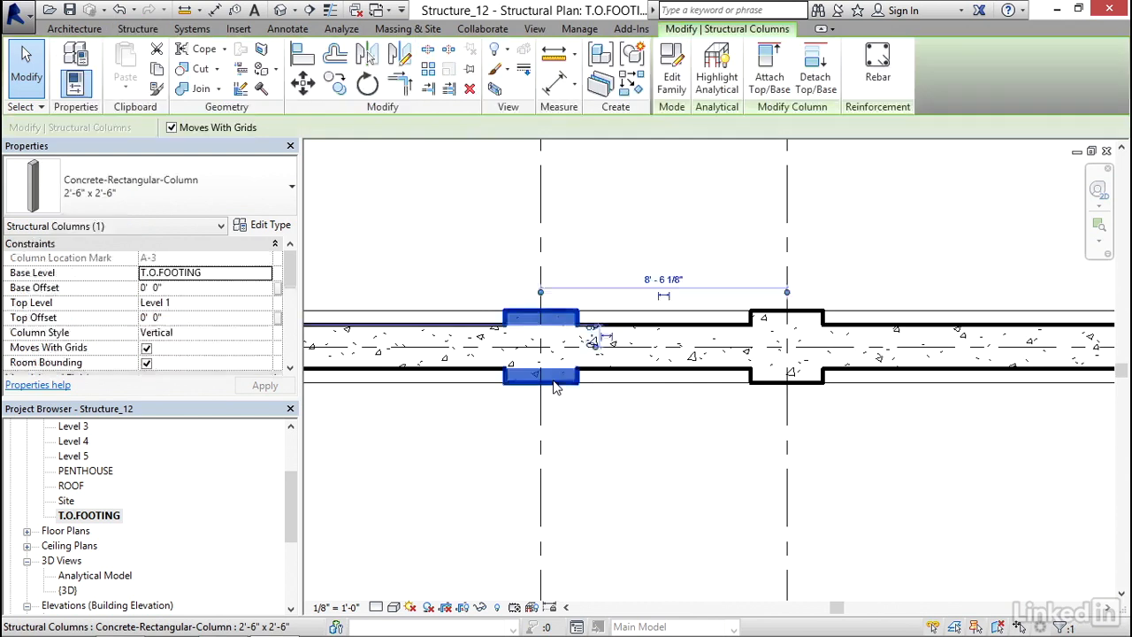
{"action": "scroll", "scroll_direction": "down", "scroll_amount": 3}
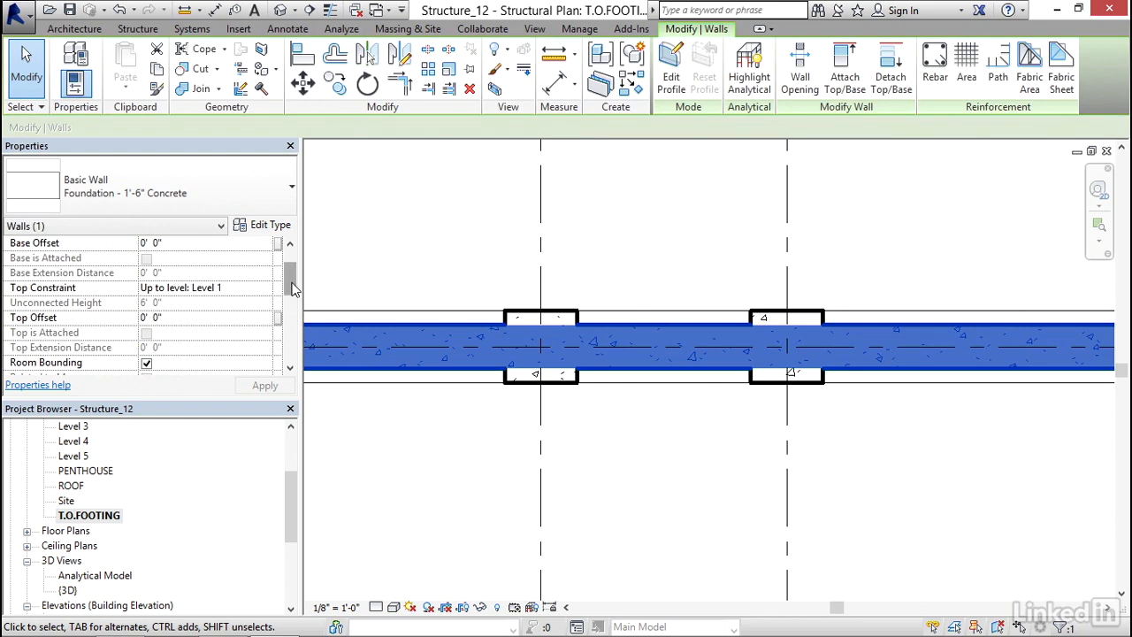
{"action": "scroll", "scroll_direction": "up", "scroll_amount": 3}
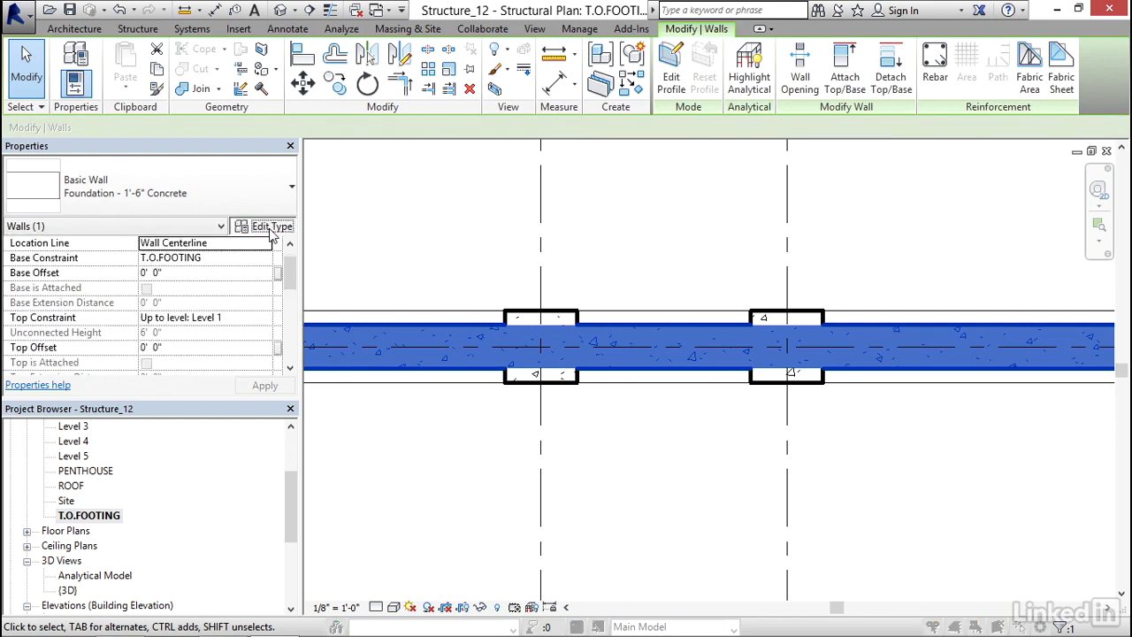
{"action": "left_click", "coordinate": [265, 227]}
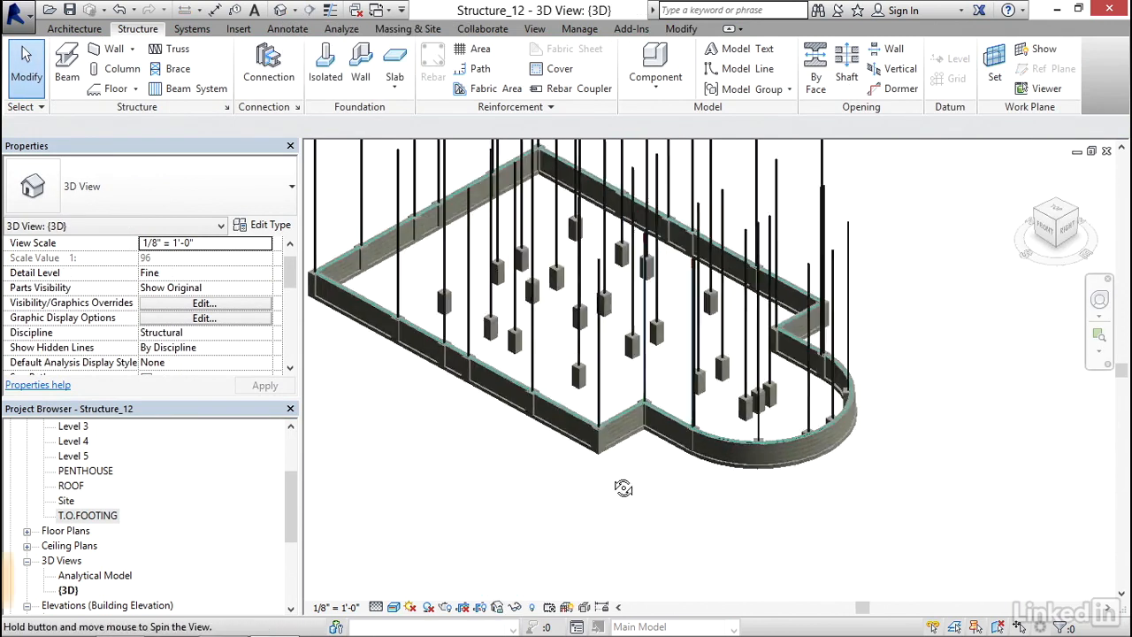
Orbit the 3D model toward the curved end to view columns inside the walls
{"action": "left_click_drag", "start_coordinate": [623, 487], "coordinate": [558, 500]}
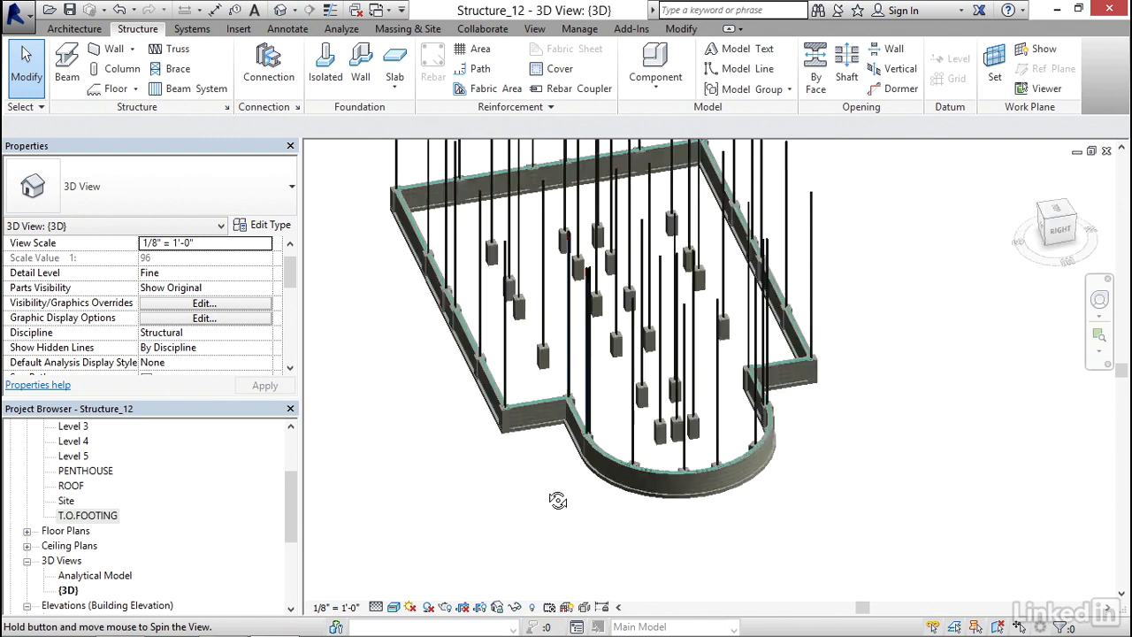
{"action": "left_click_drag", "start_coordinate": [559, 500], "coordinate": [476, 490]}
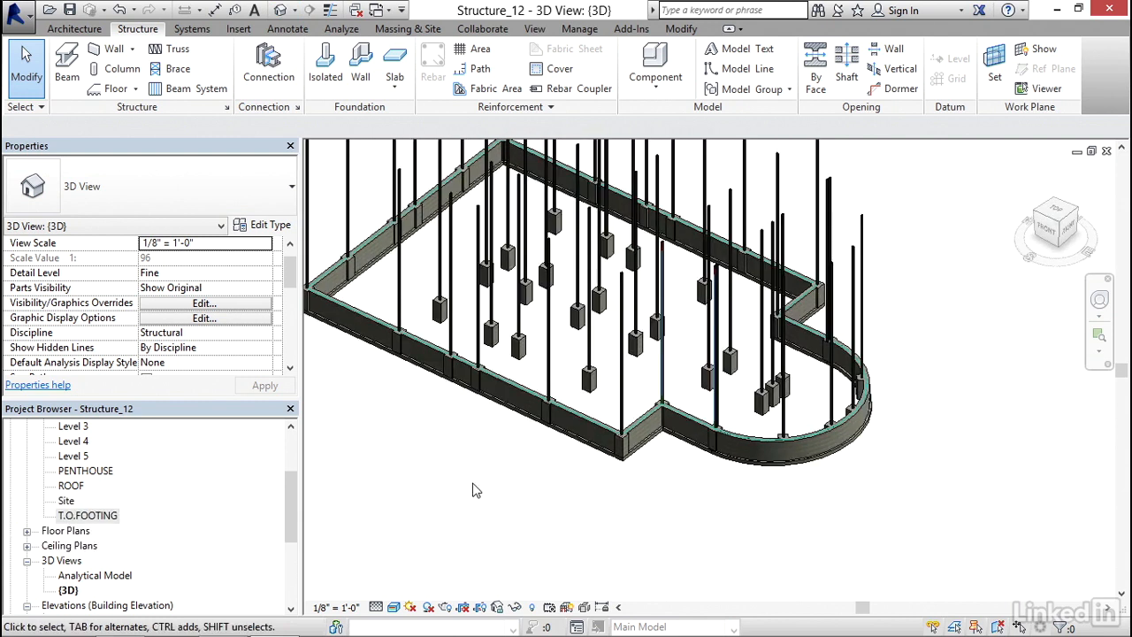